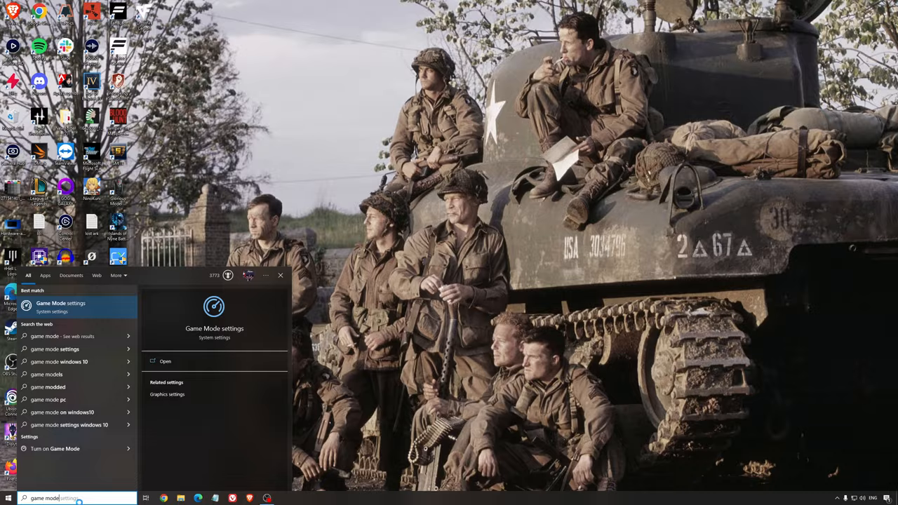
Bring up the Game Mode settings page showing Game Mode switched on.
click(56, 306)
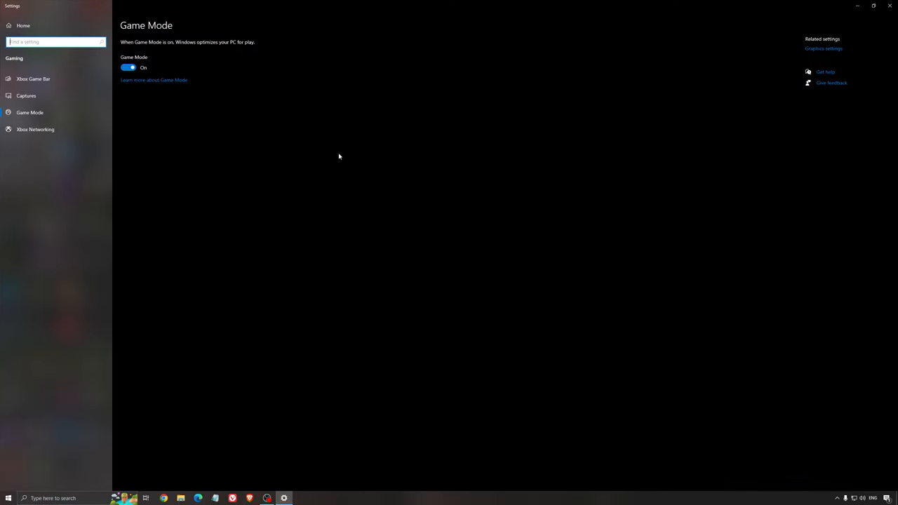
mouse_move(324, 137)
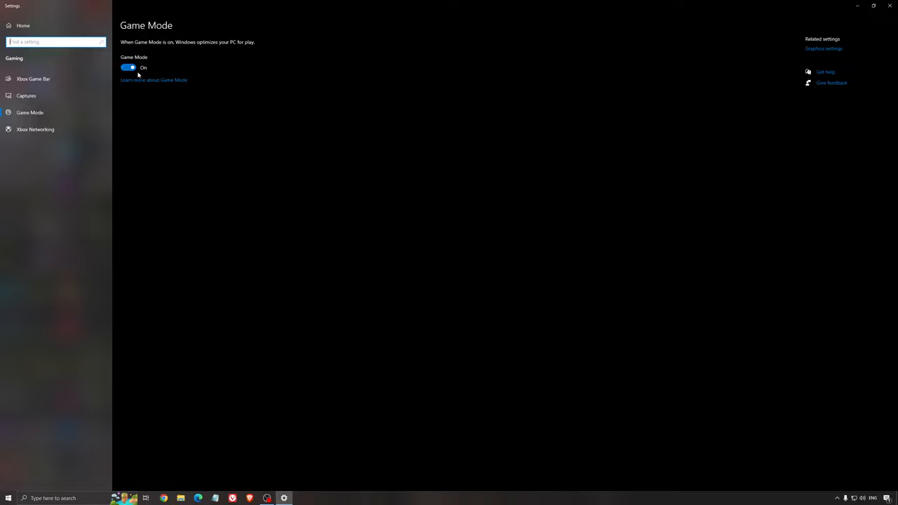
mouse_move(259, 149)
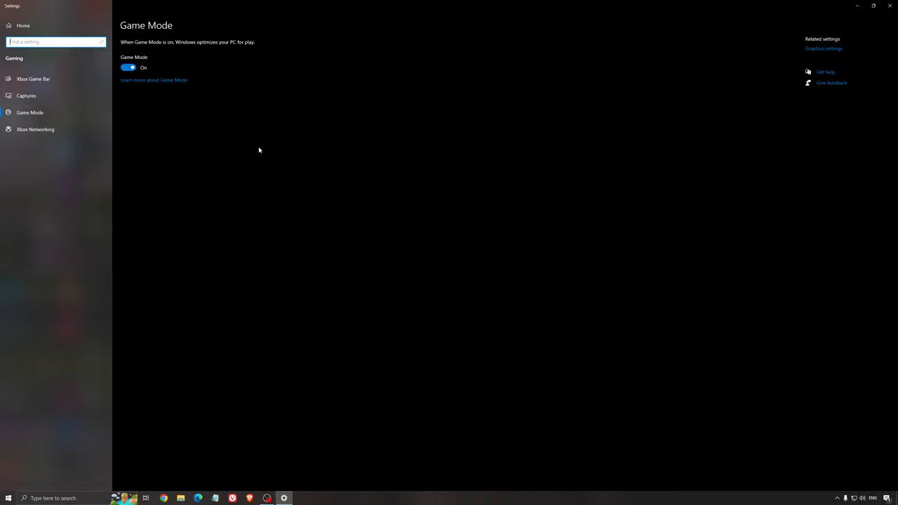
mouse_move(67, 90)
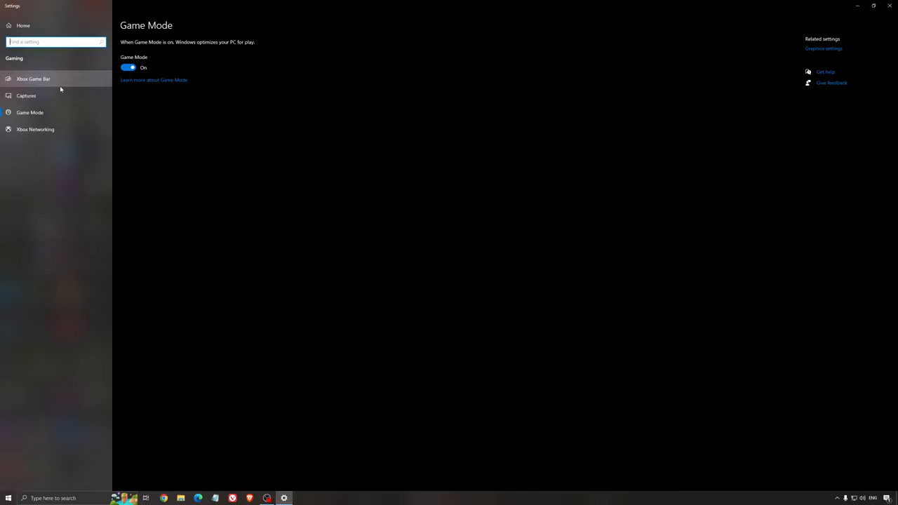
Check Xbox Game Bar is off, then show the Captures page with background recording off.
click(35, 77)
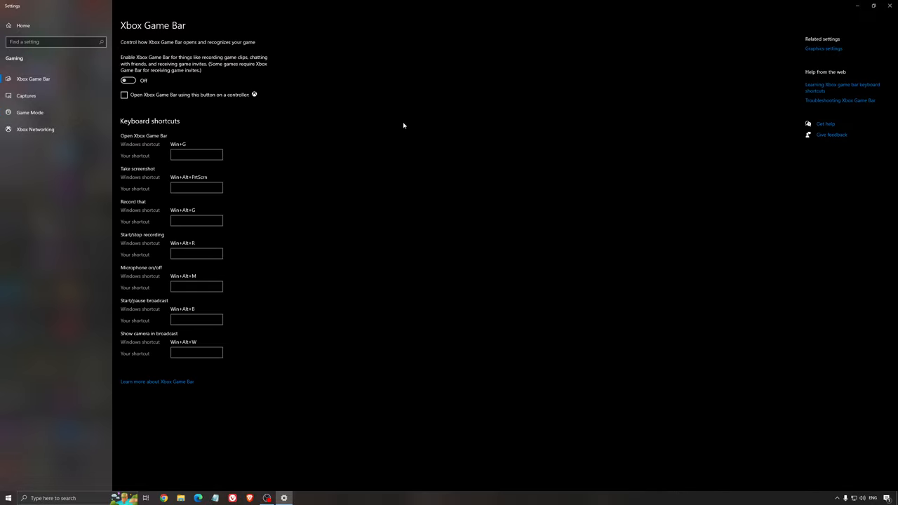
mouse_move(390, 130)
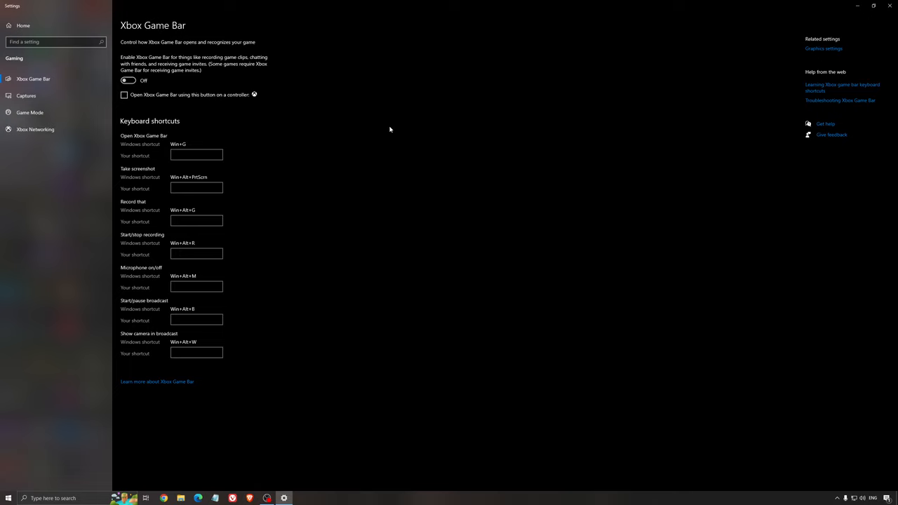
mouse_move(257, 135)
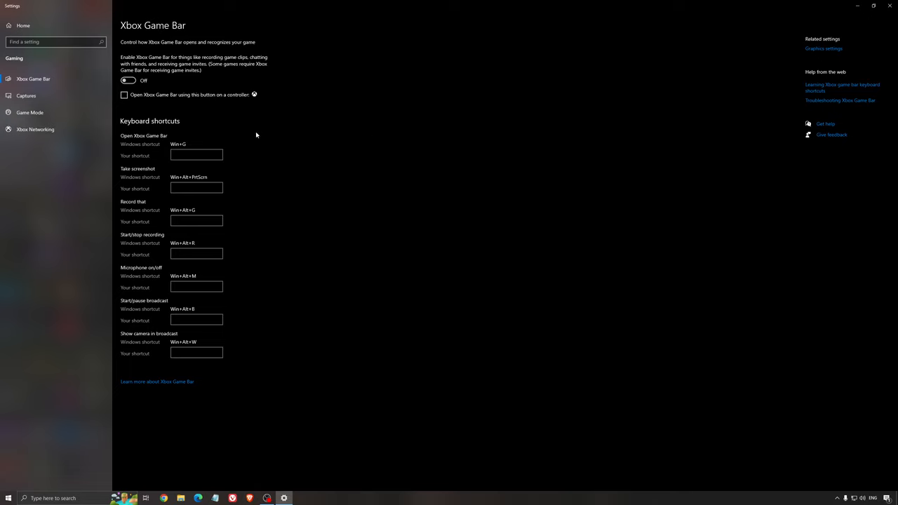
click(26, 95)
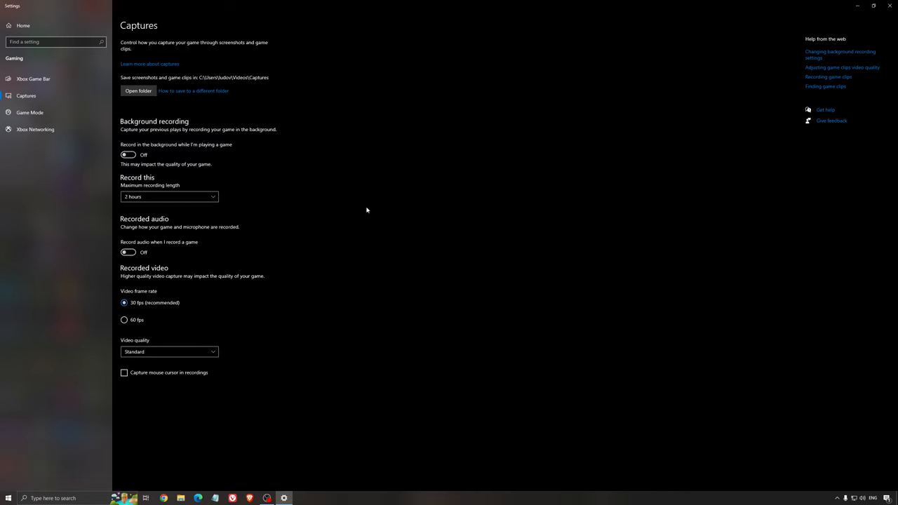
mouse_move(835, 7)
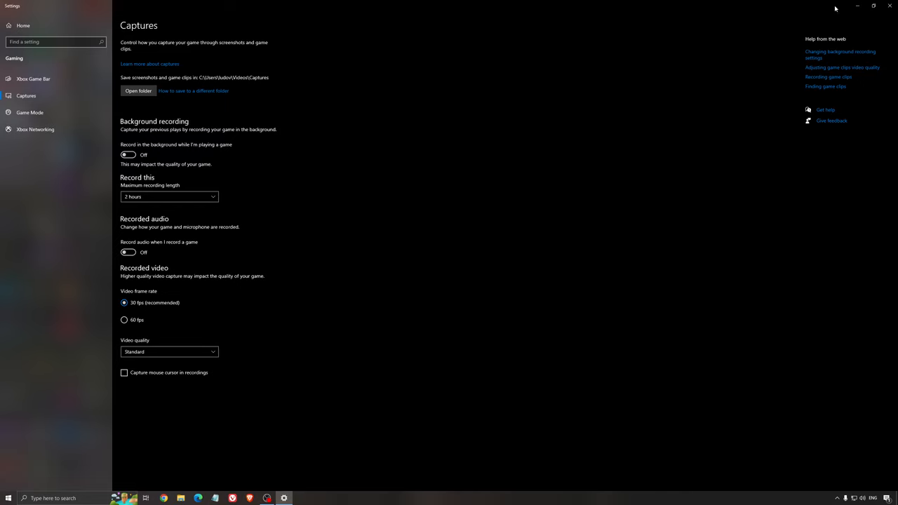
Show the screenshot of Graphics settings with hardware-accelerated GPU scheduling on.
click(890, 5)
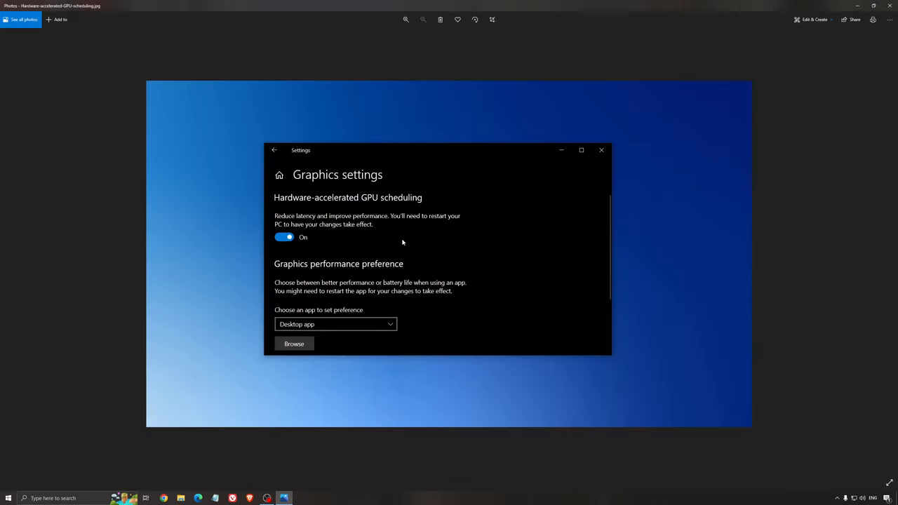
mouse_move(303, 181)
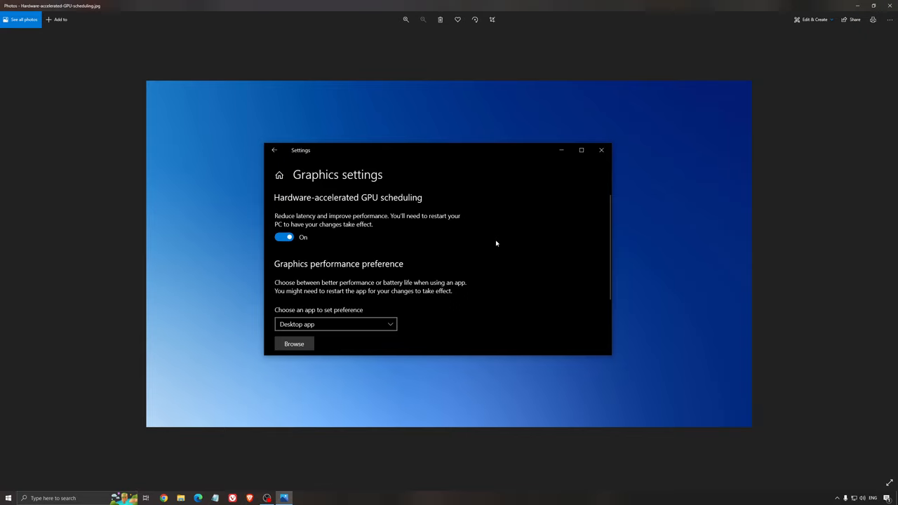
mouse_move(449, 266)
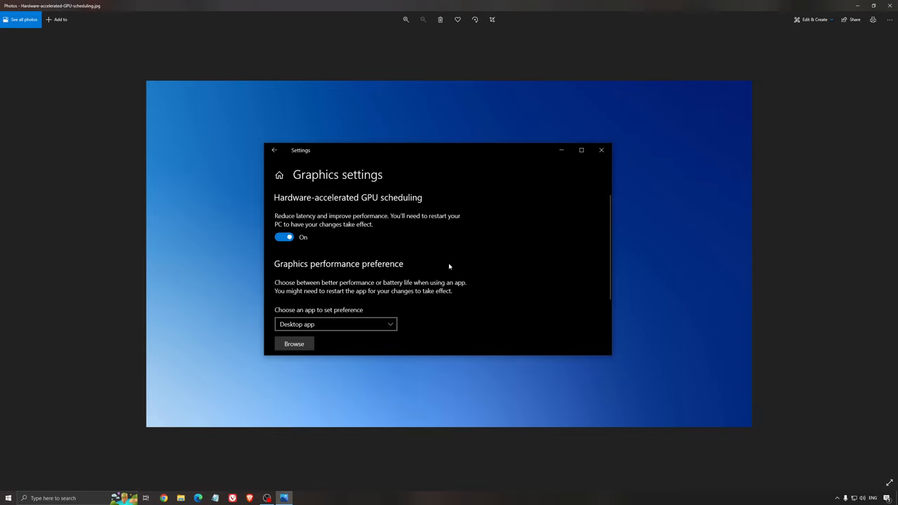
mouse_move(491, 275)
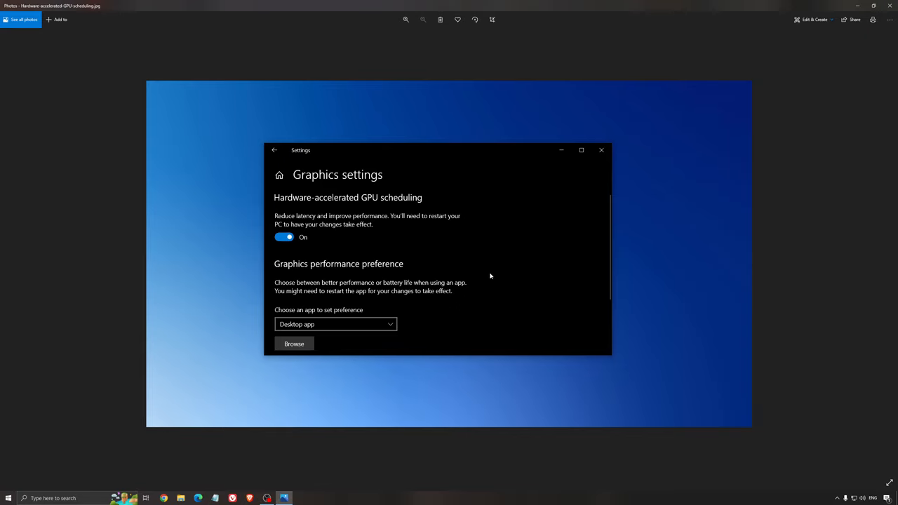
mouse_move(486, 277)
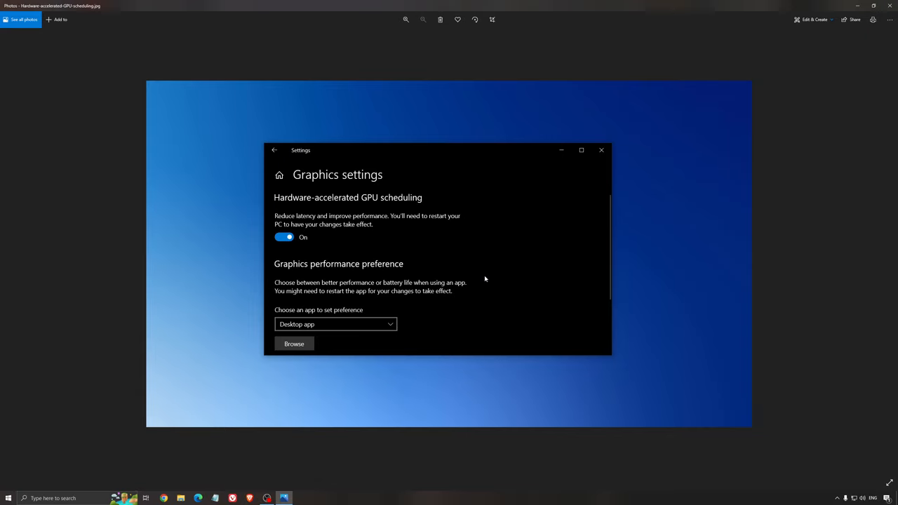
mouse_move(484, 282)
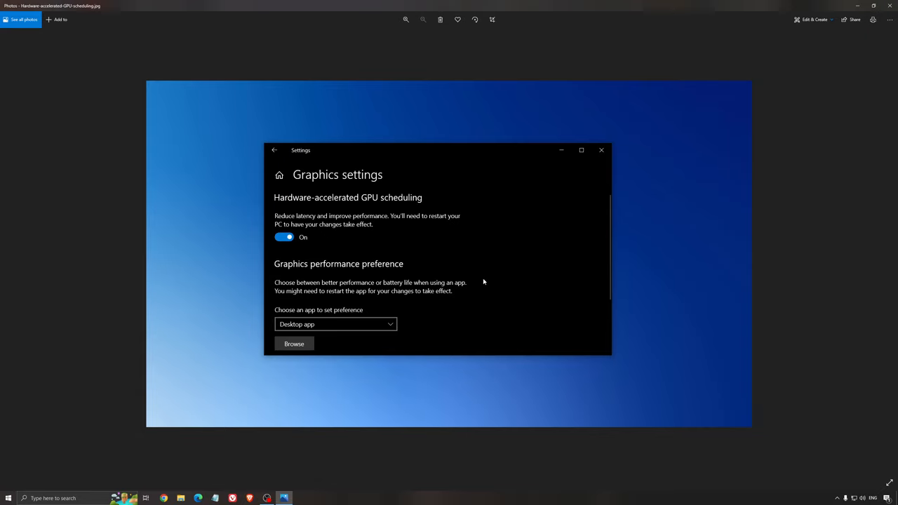
mouse_move(410, 216)
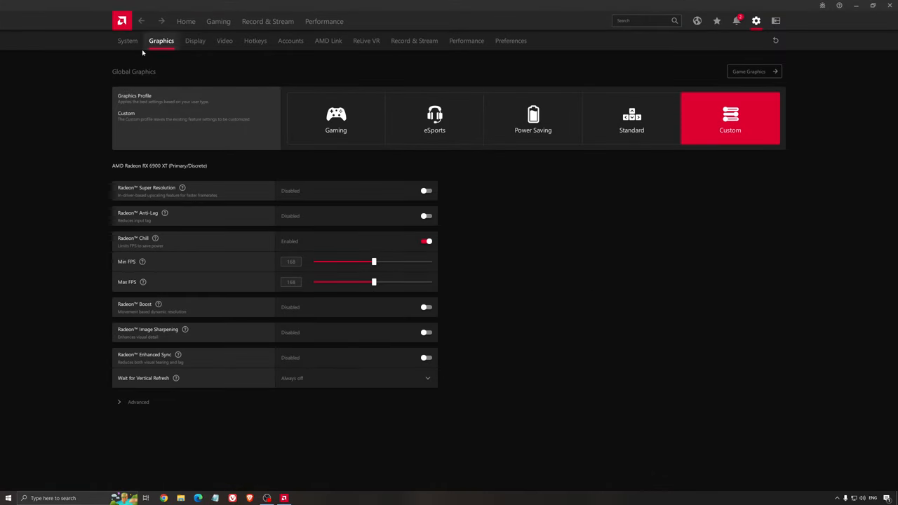
Return to the AMD Software Home overview of recent games and driver status.
click(187, 21)
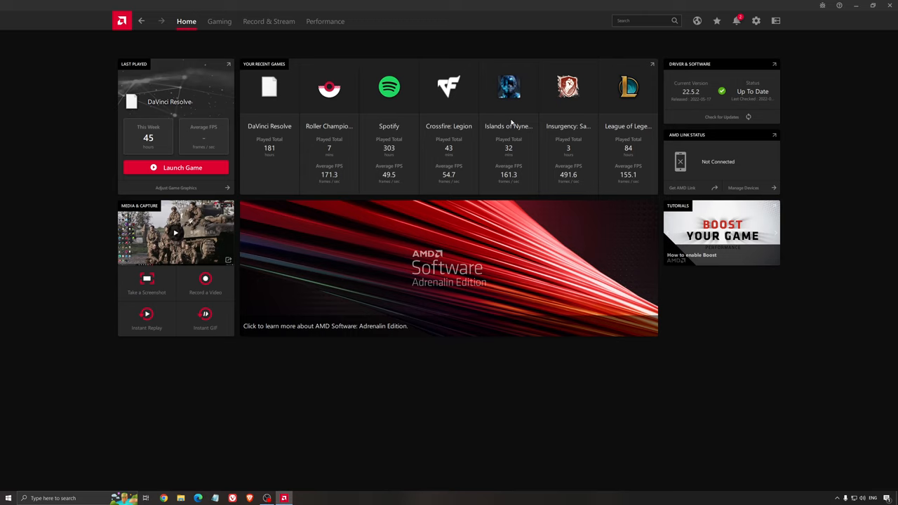
mouse_move(641, 152)
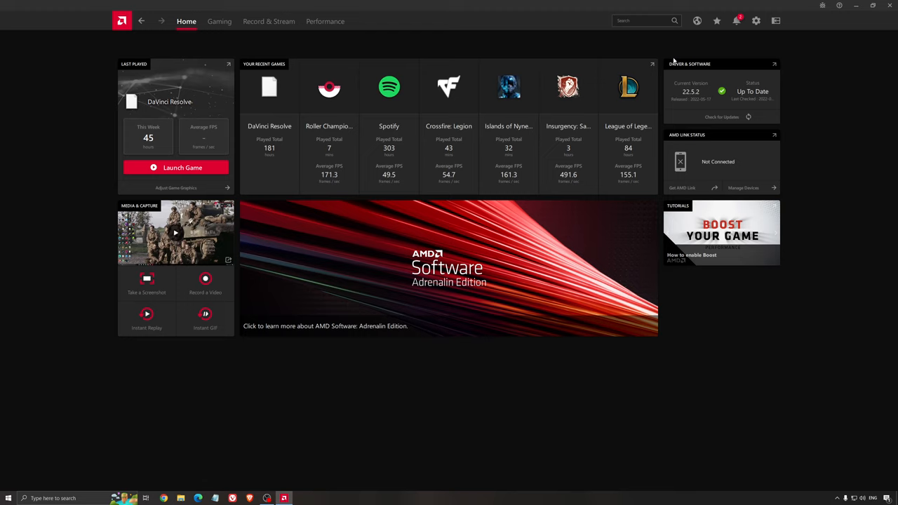
mouse_move(733, 131)
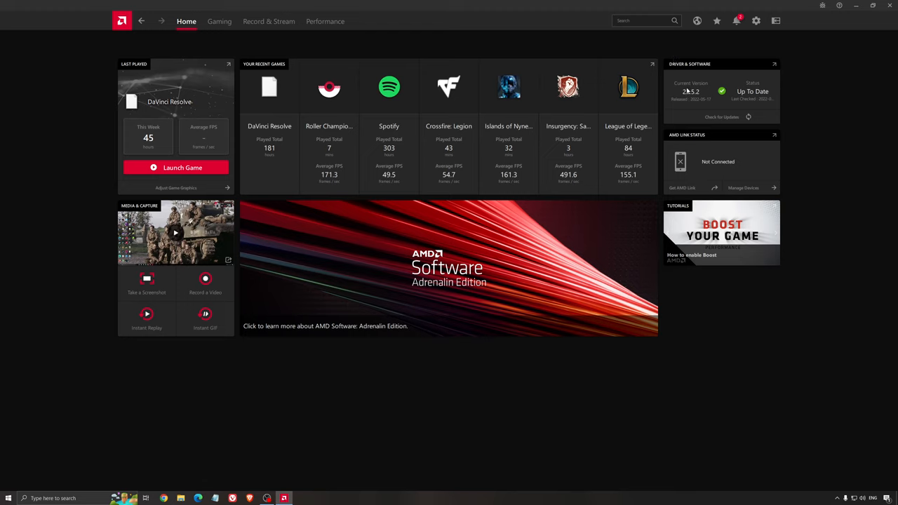
mouse_move(433, 97)
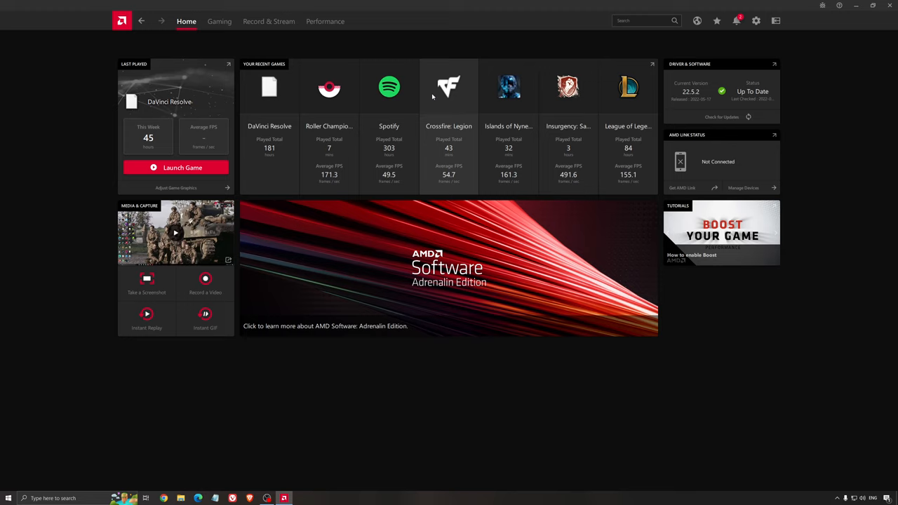
click(762, 19)
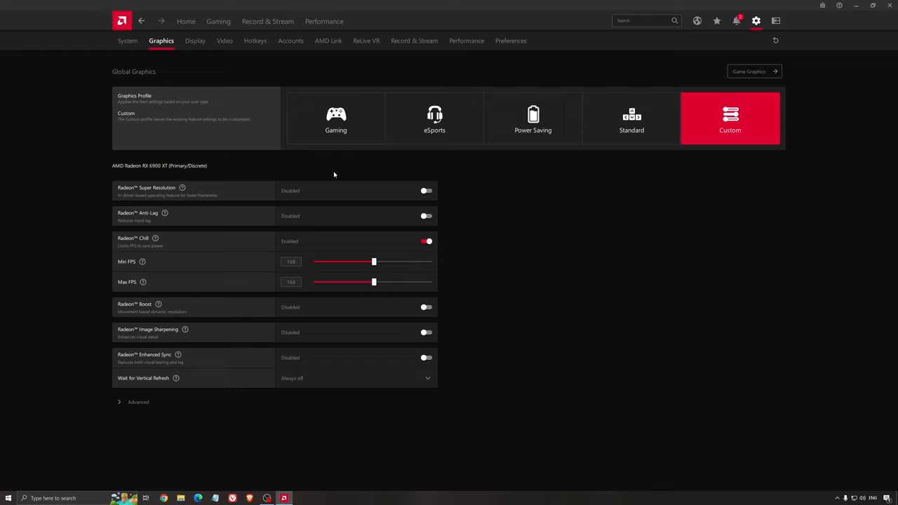
mouse_move(146, 174)
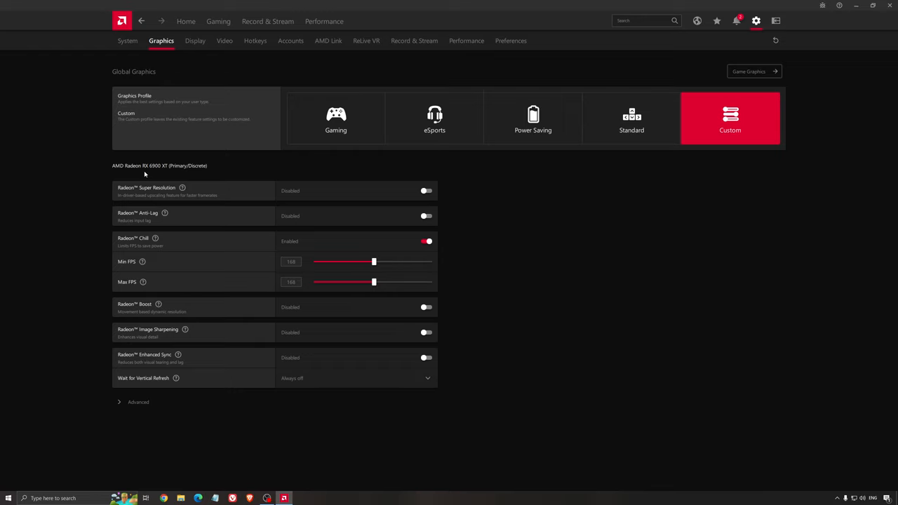
mouse_move(147, 175)
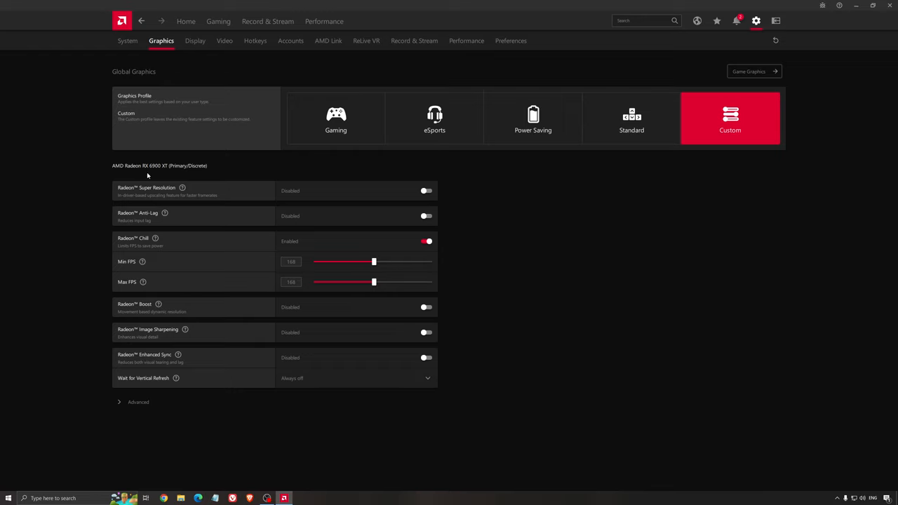
mouse_move(165, 190)
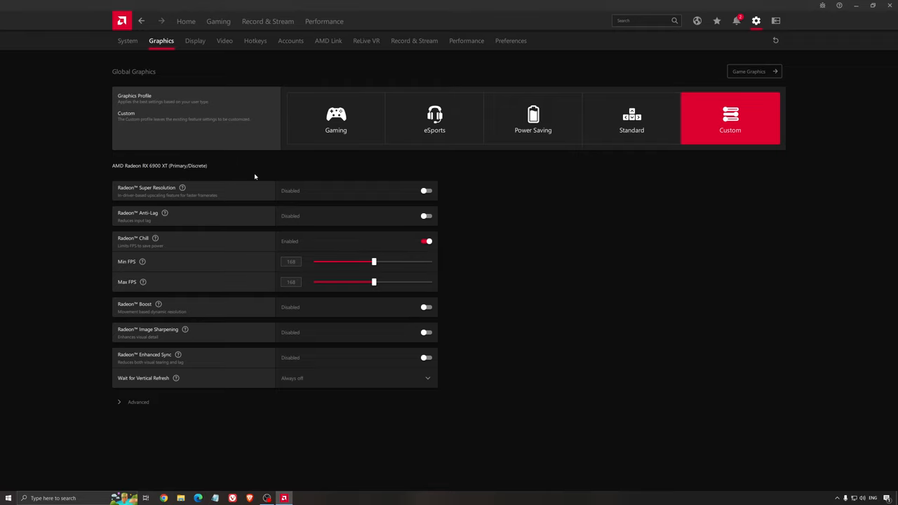
mouse_move(247, 222)
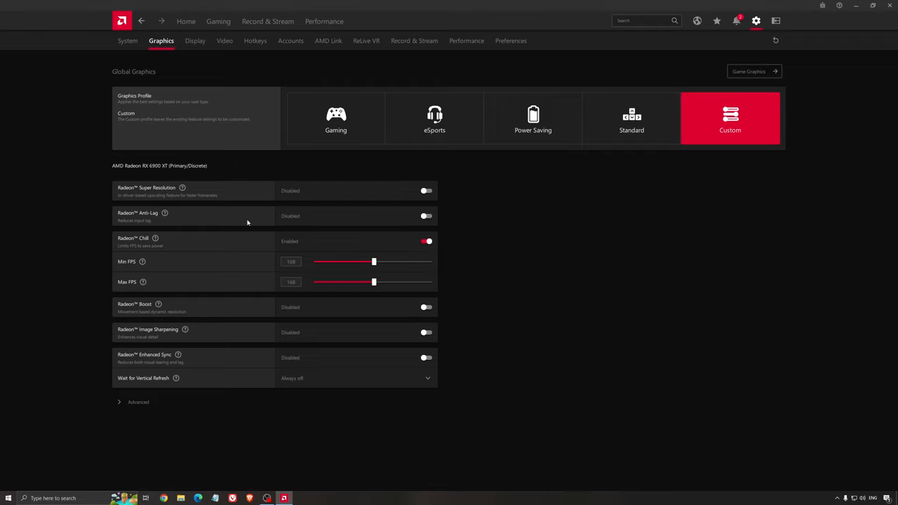
mouse_move(254, 210)
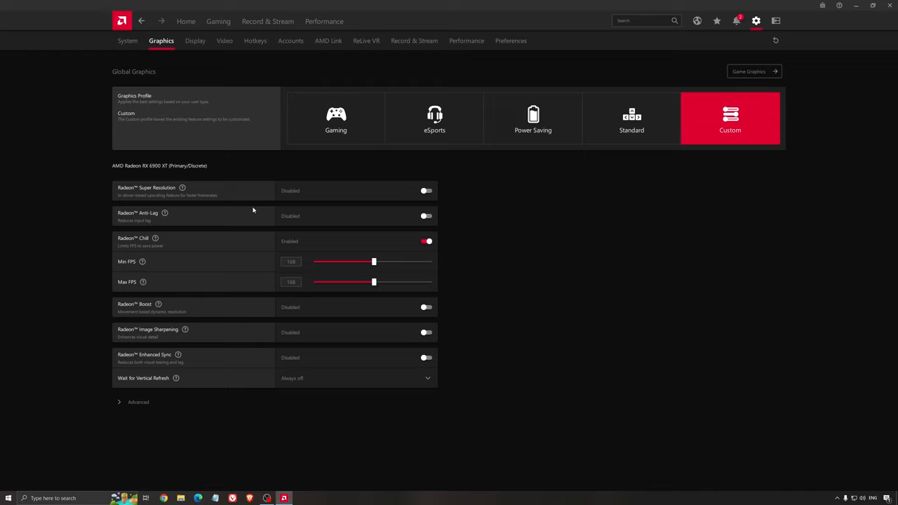
mouse_move(248, 174)
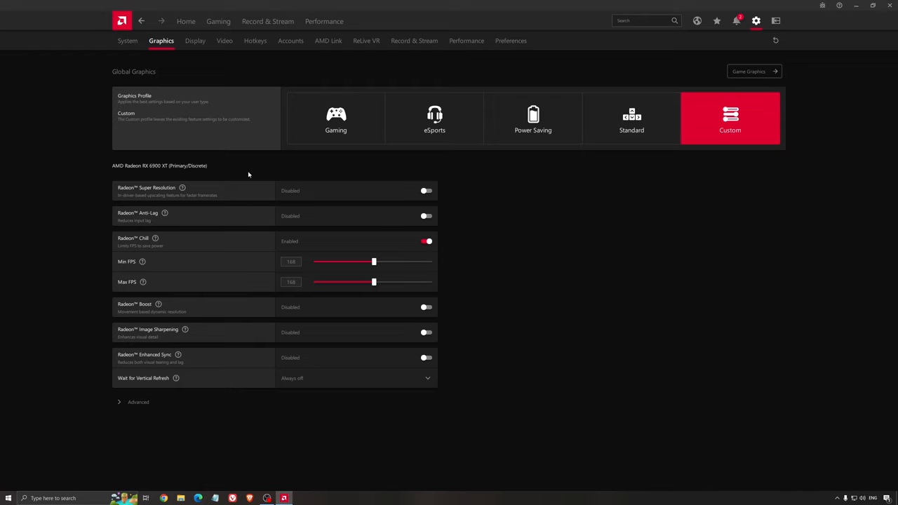
mouse_move(246, 204)
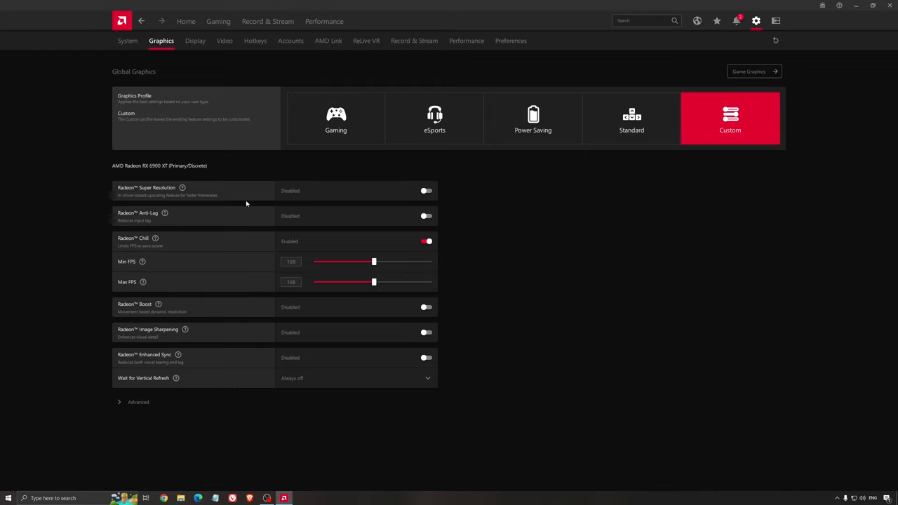
mouse_move(416, 195)
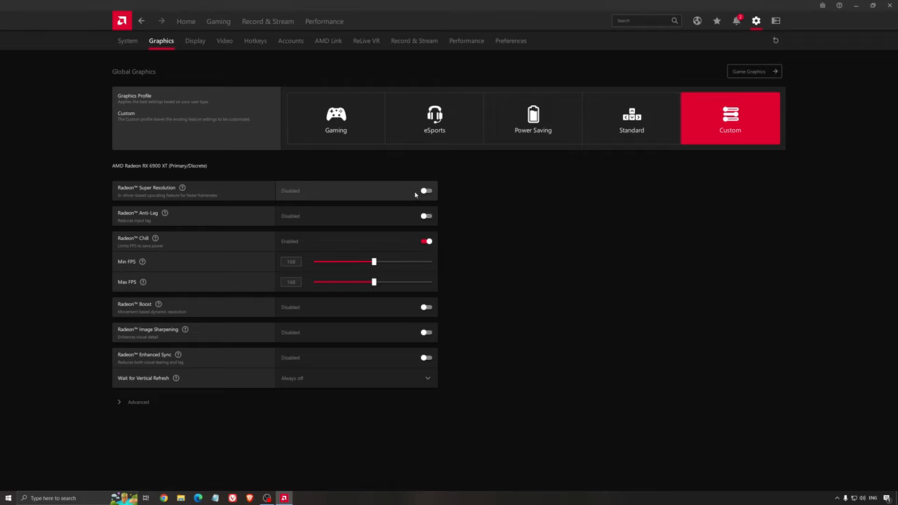
mouse_move(409, 196)
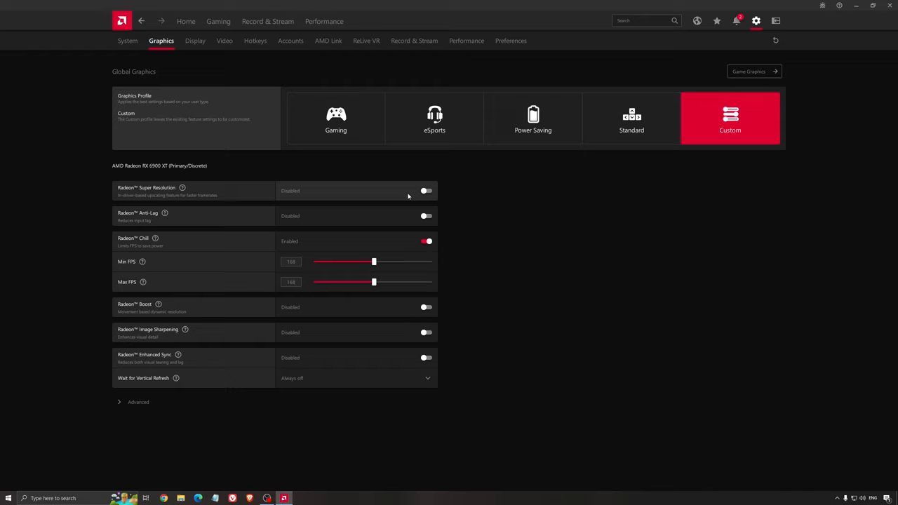
mouse_move(185, 202)
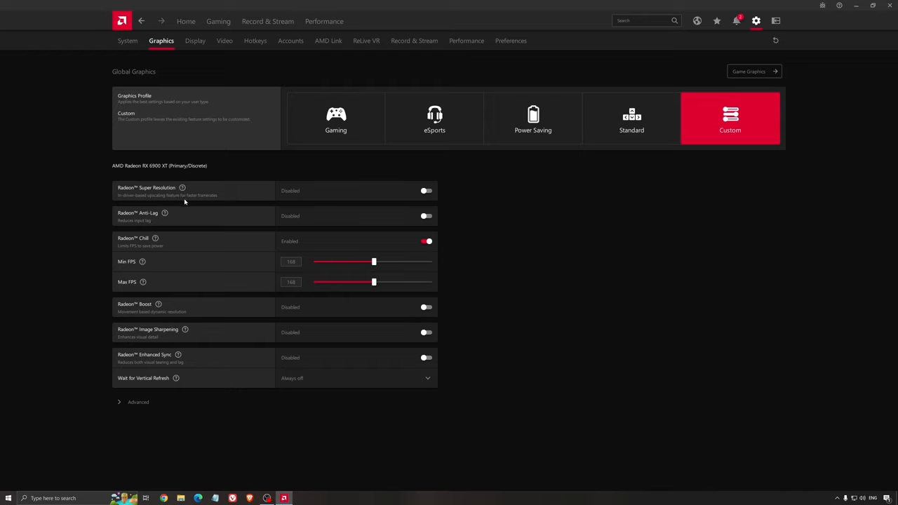
mouse_move(205, 200)
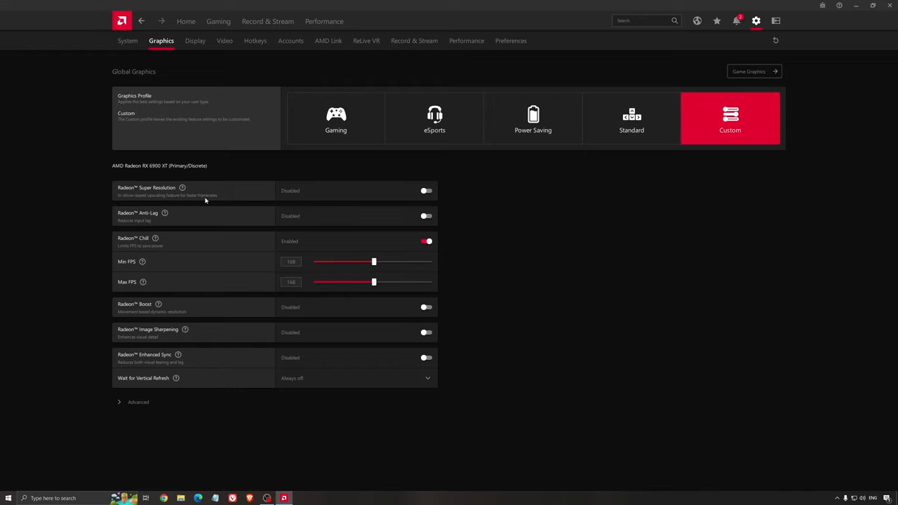
mouse_move(218, 195)
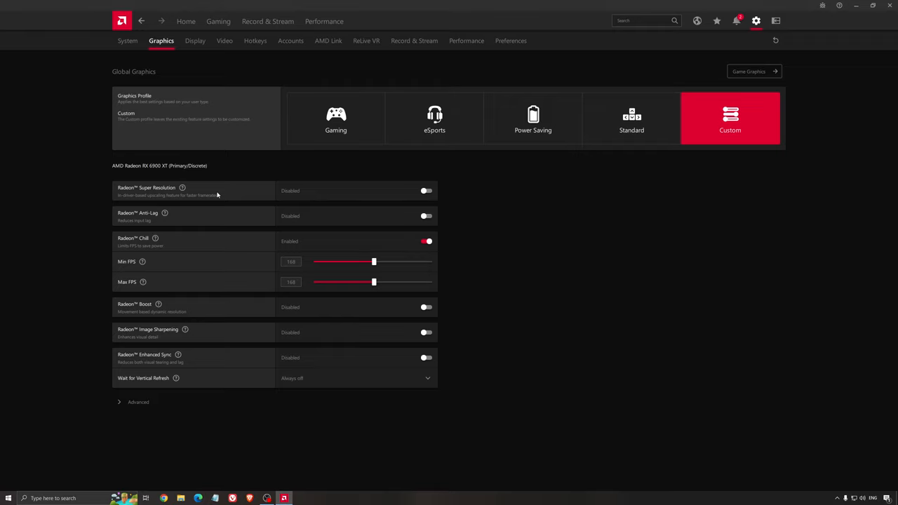
mouse_move(513, 217)
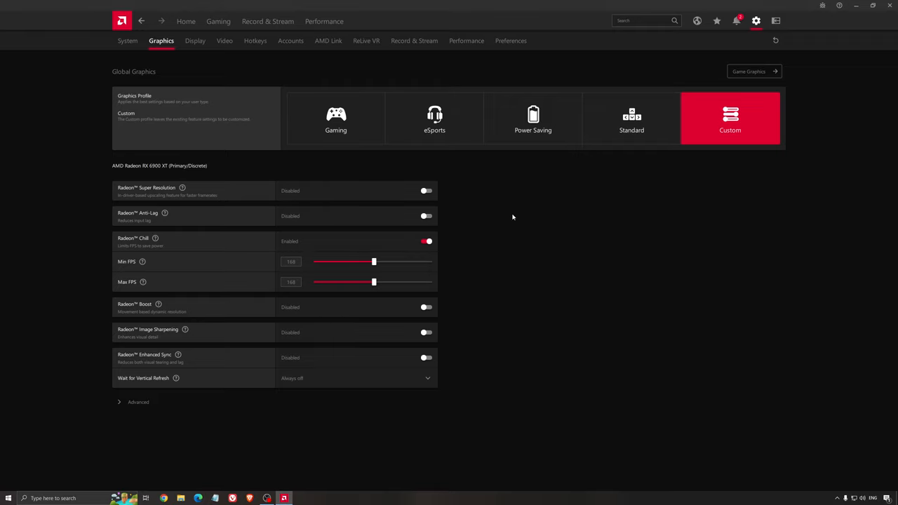
mouse_move(499, 219)
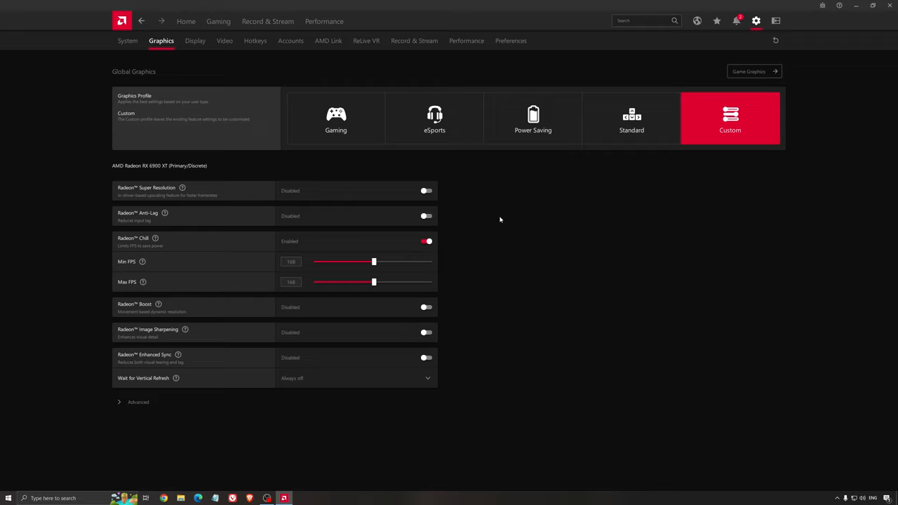
mouse_move(494, 222)
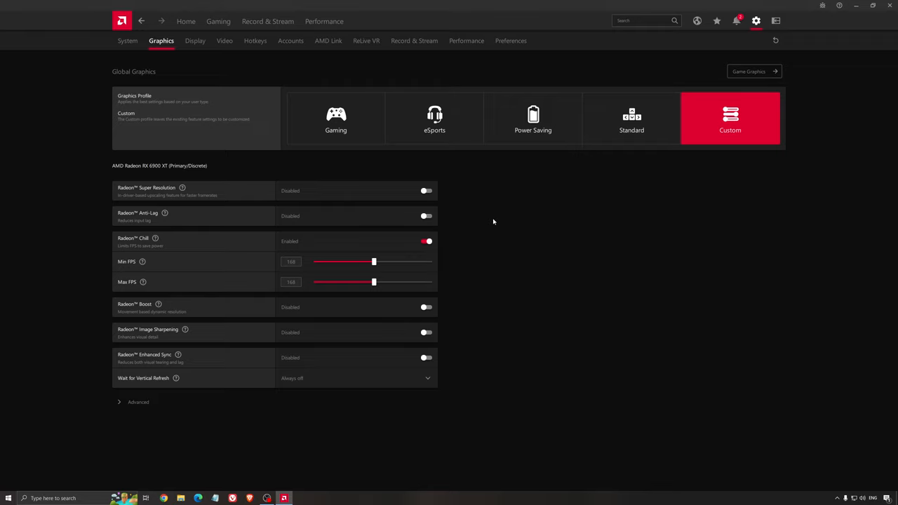
mouse_move(507, 228)
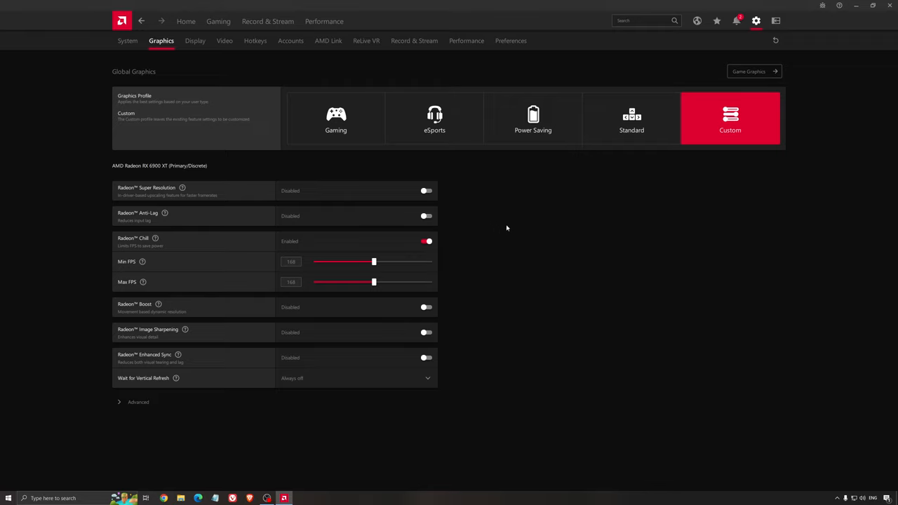
mouse_move(500, 232)
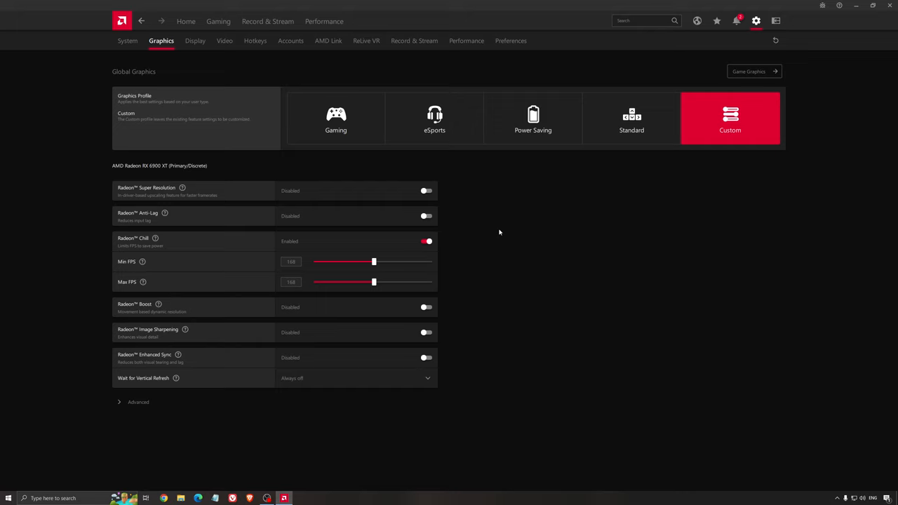
mouse_move(527, 198)
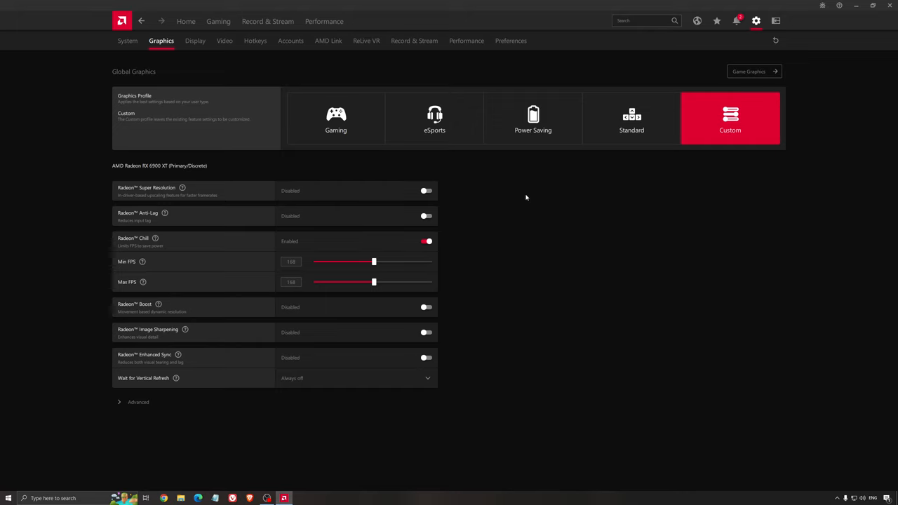
mouse_move(518, 218)
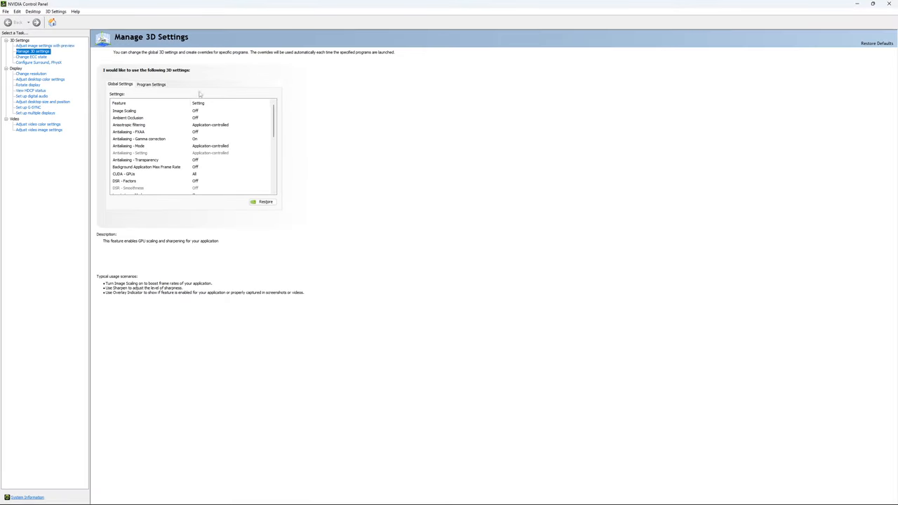
Review the Global Settings list from Ambient Occlusion down to Low Latency Mode on.
click(138, 118)
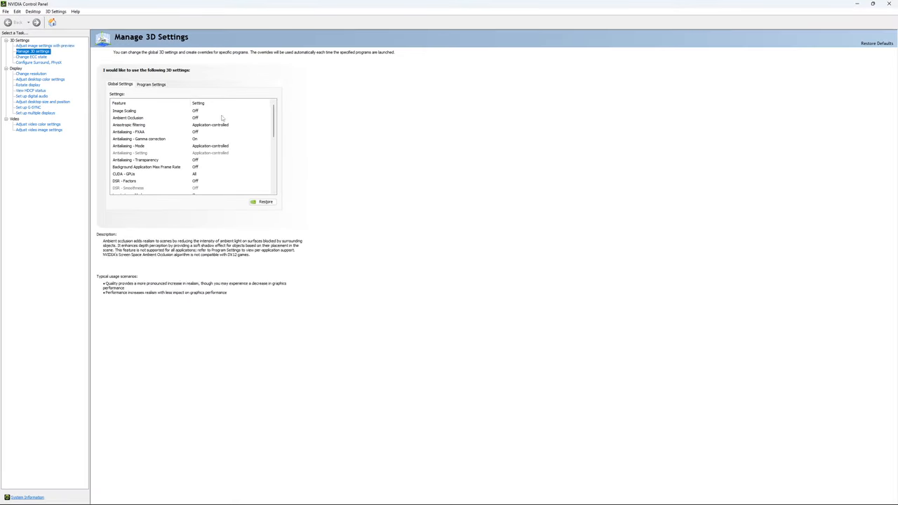
scroll(down, 3)
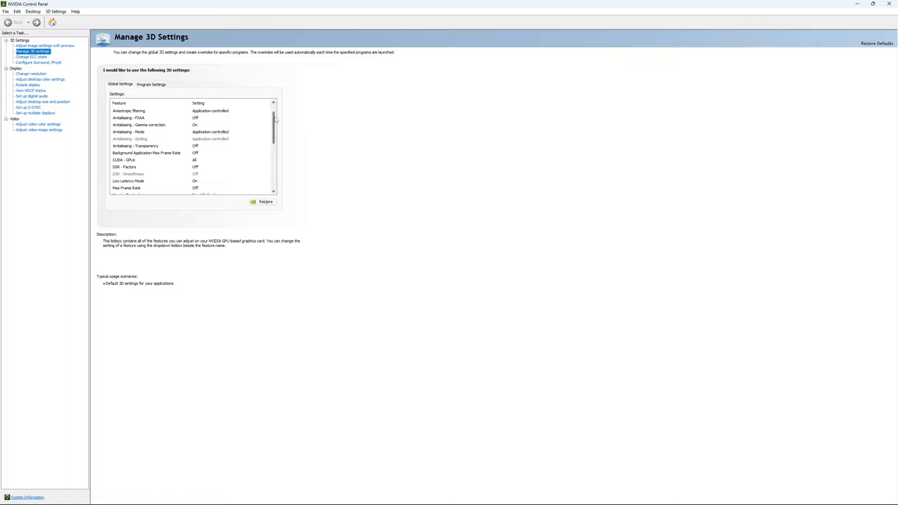
scroll(down, 3)
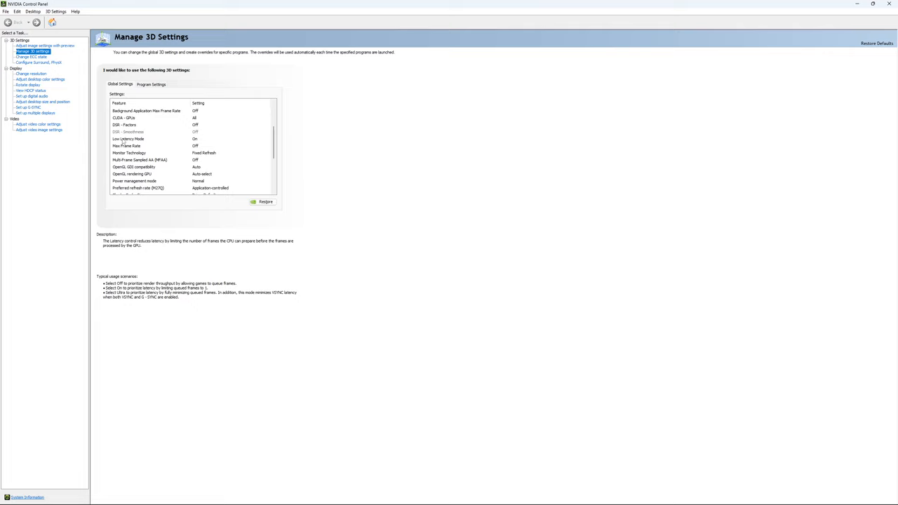
mouse_move(255, 138)
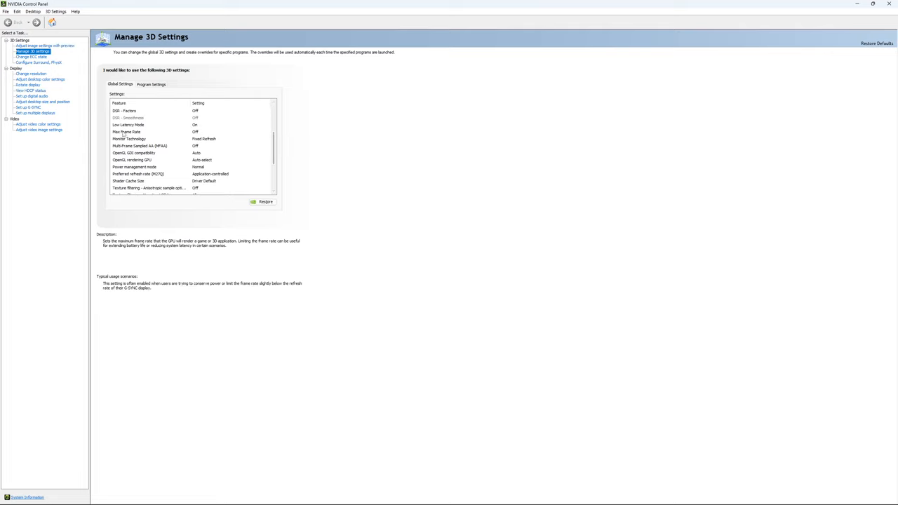
click(141, 133)
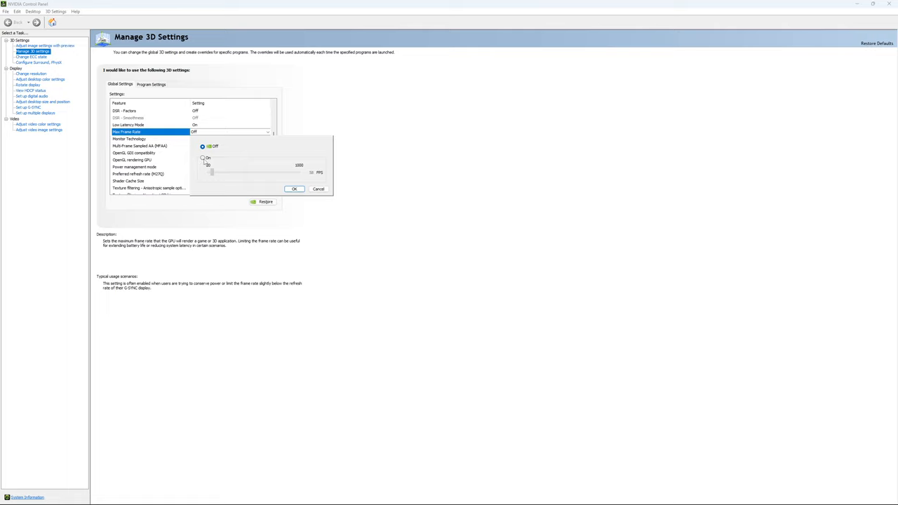
click(204, 158)
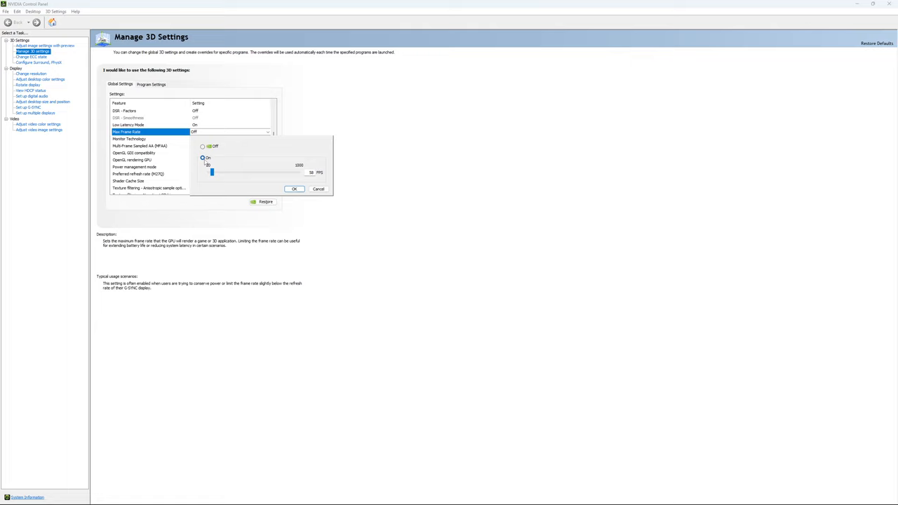
drag(213, 173, 221, 172)
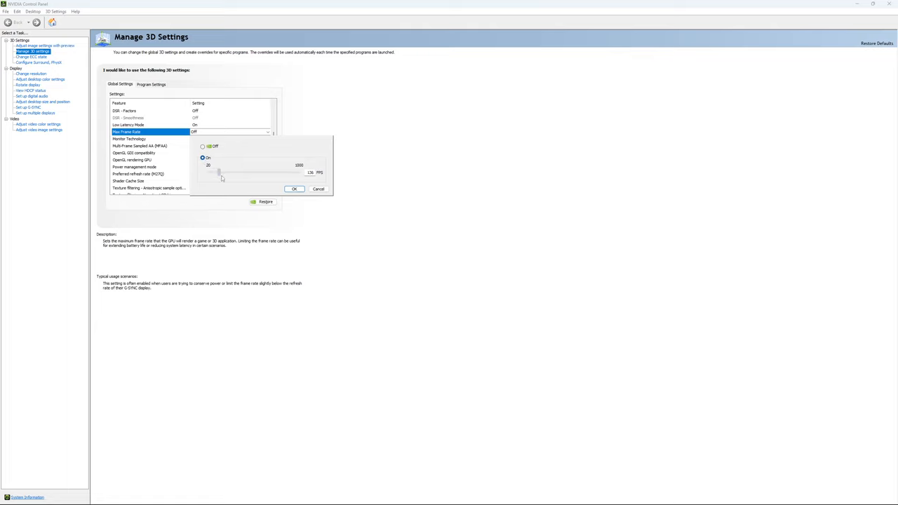
drag(218, 172, 224, 171)
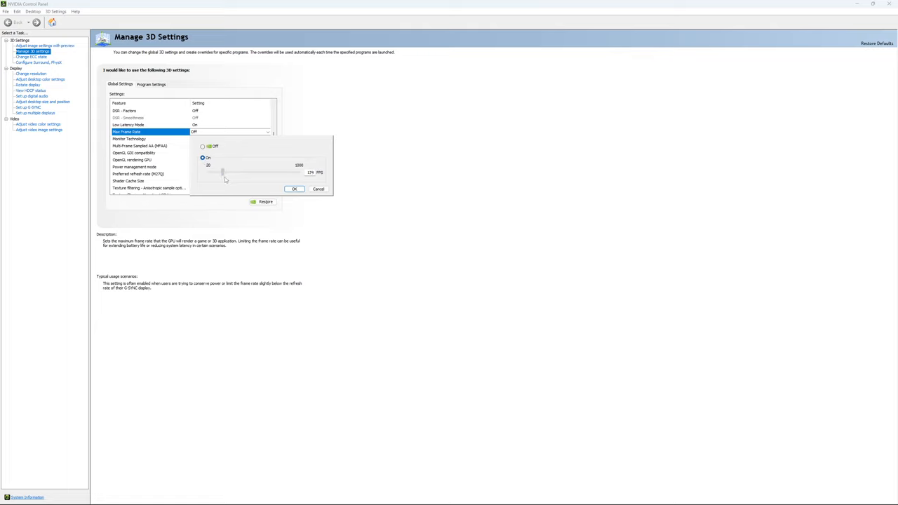
drag(223, 172, 222, 172)
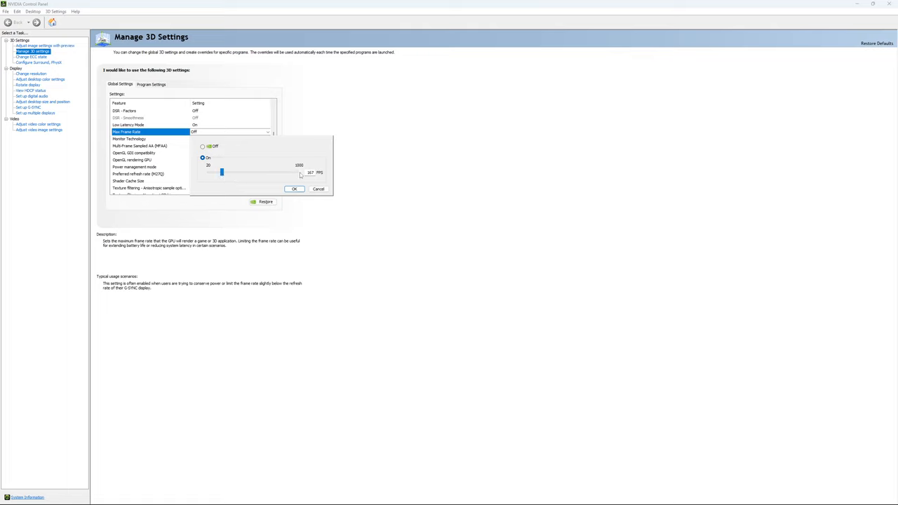
mouse_move(287, 179)
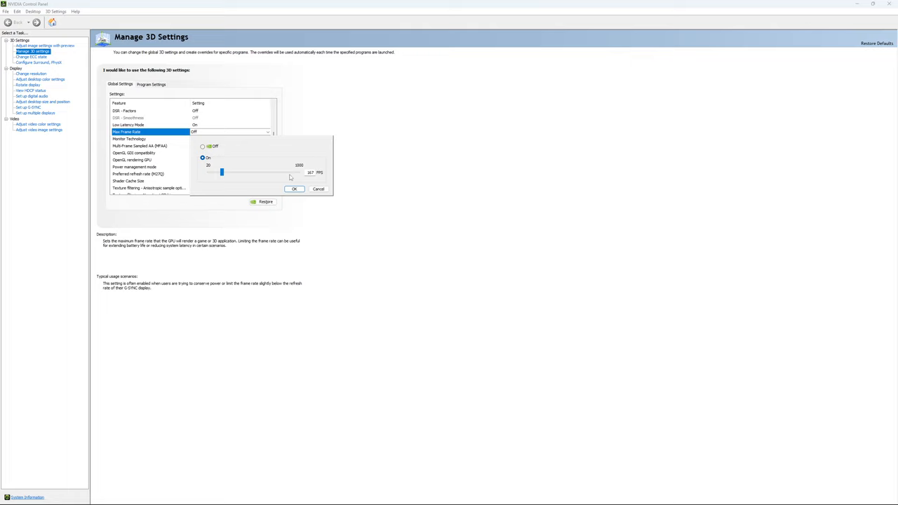
mouse_move(238, 159)
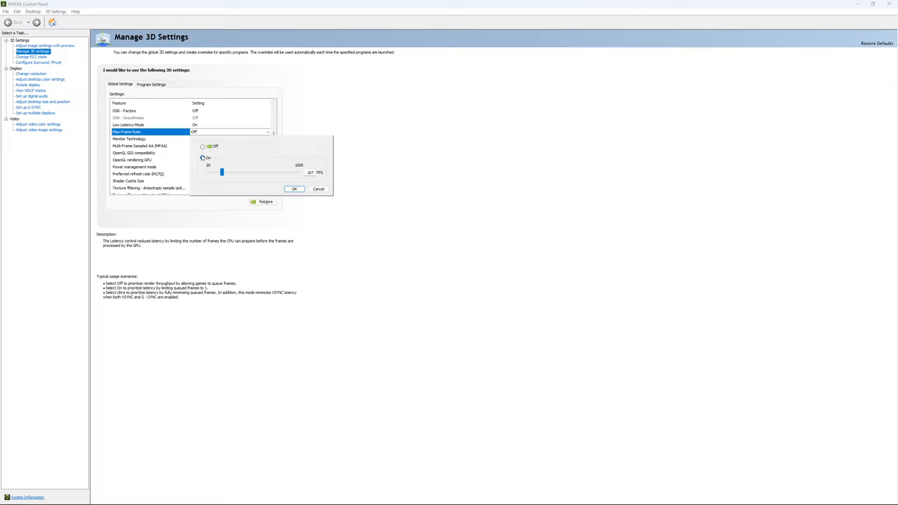
click(294, 189)
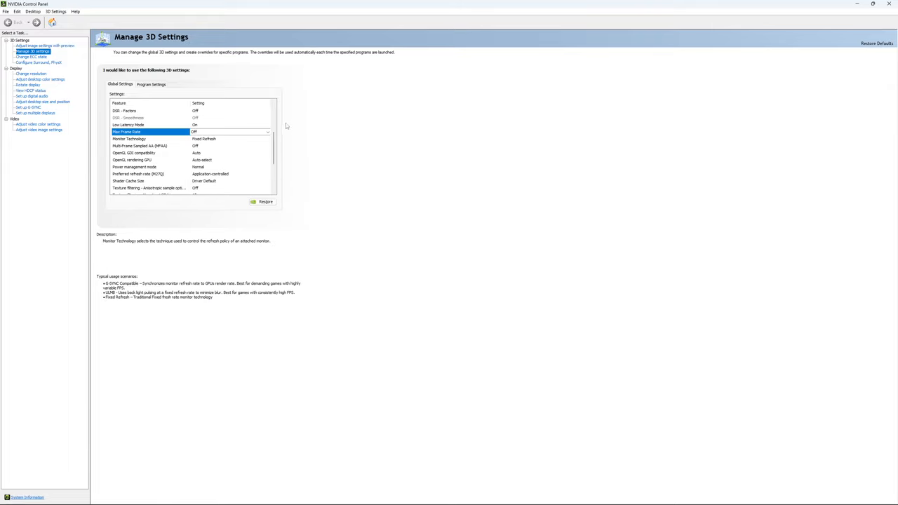
View the ECC state page, then the Change Resolution page showing 2560 × 1440 native at 170Hz.
click(24, 56)
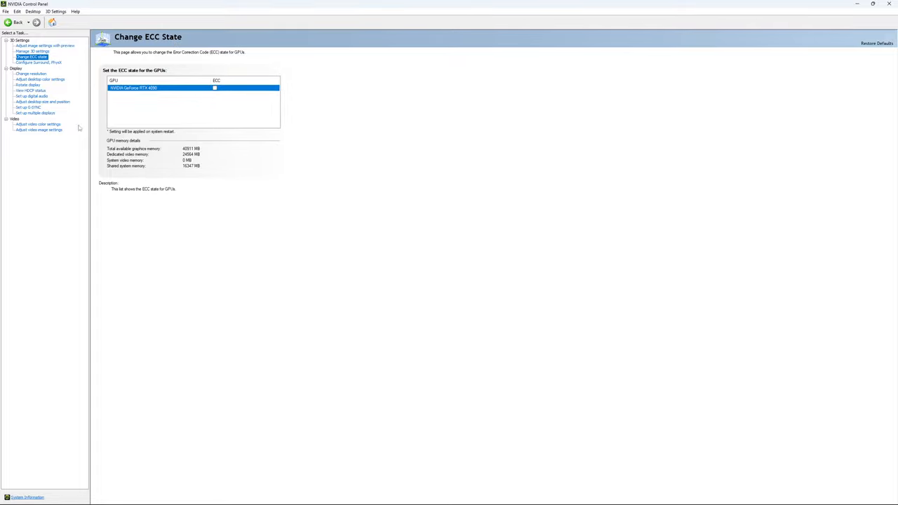
click(31, 73)
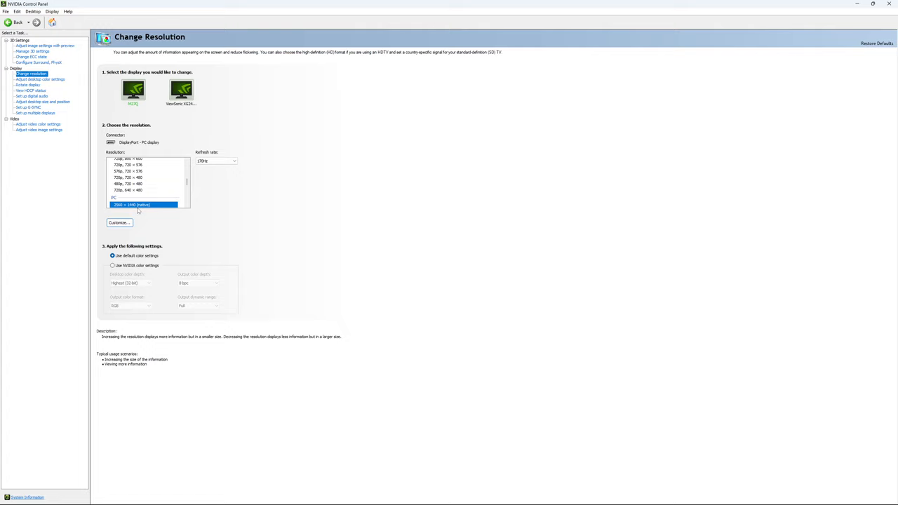
mouse_move(198, 174)
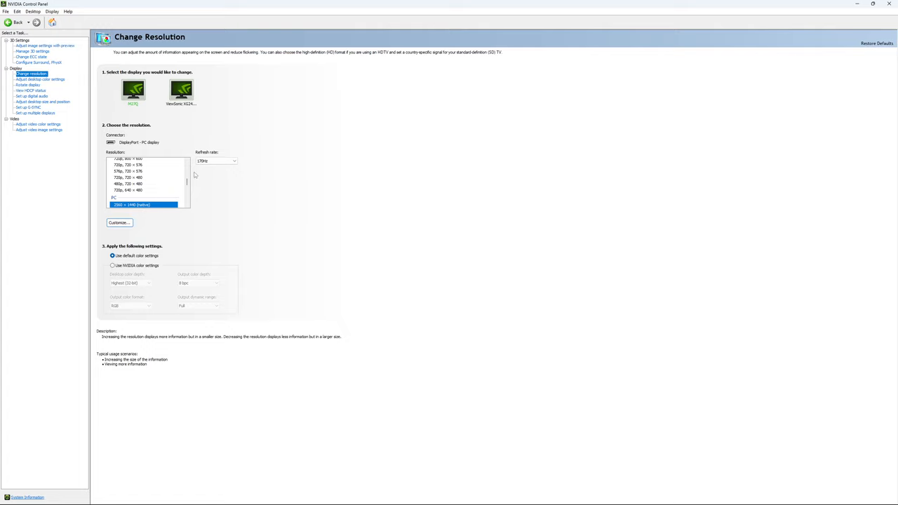
mouse_move(243, 186)
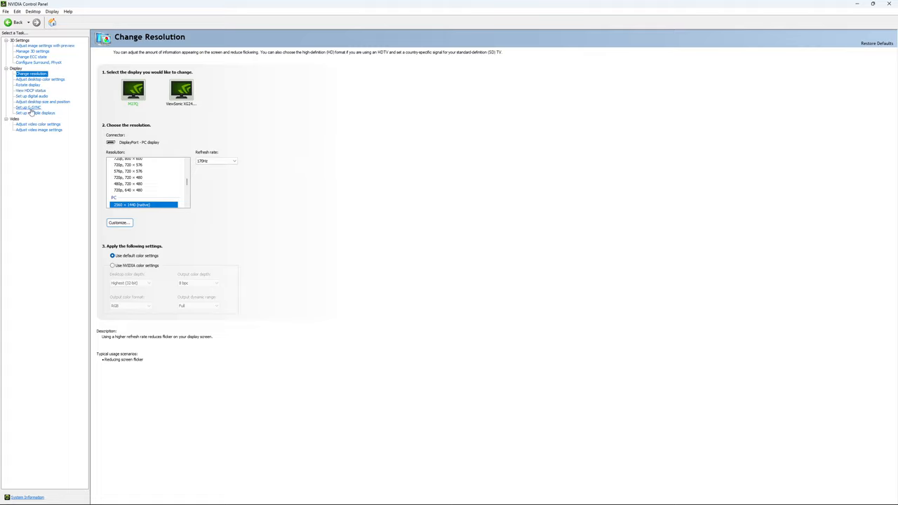
On Set up G-SYNC, select the M27Q display and leave G-SYNC Compatible unchecked.
click(25, 106)
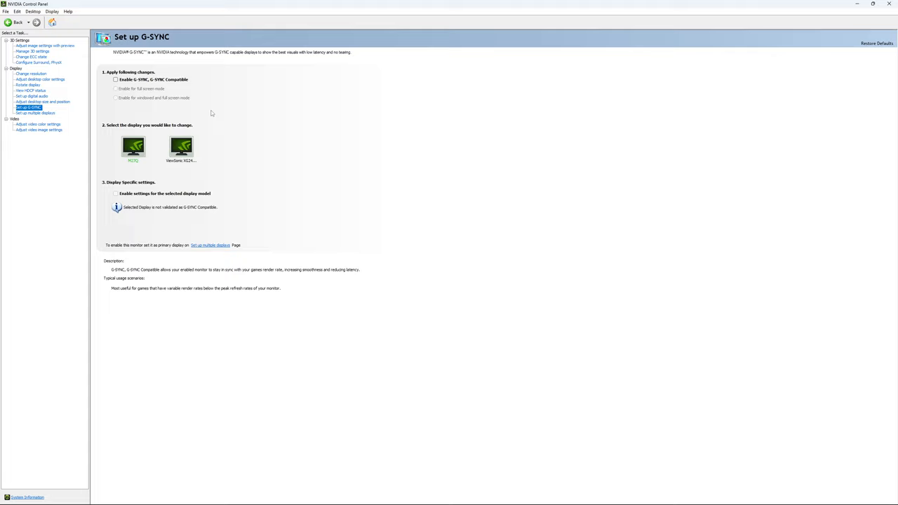
mouse_move(116, 79)
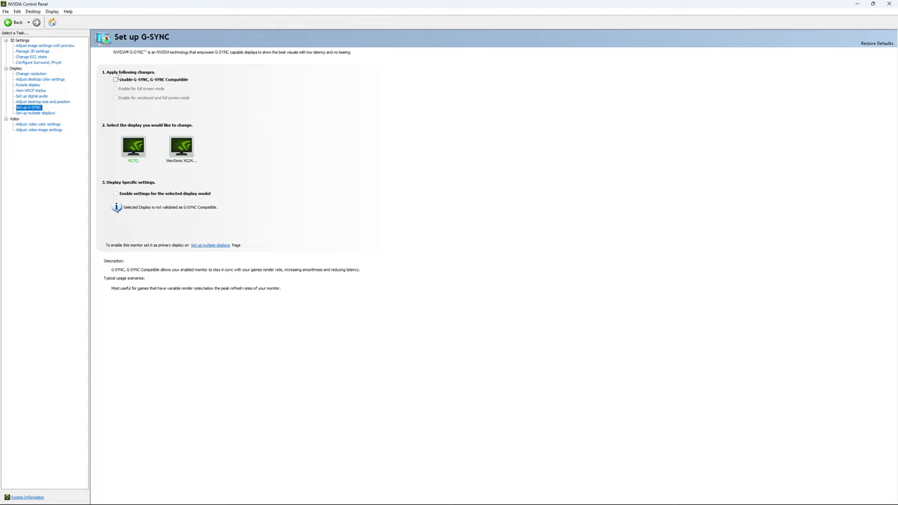
click(102, 87)
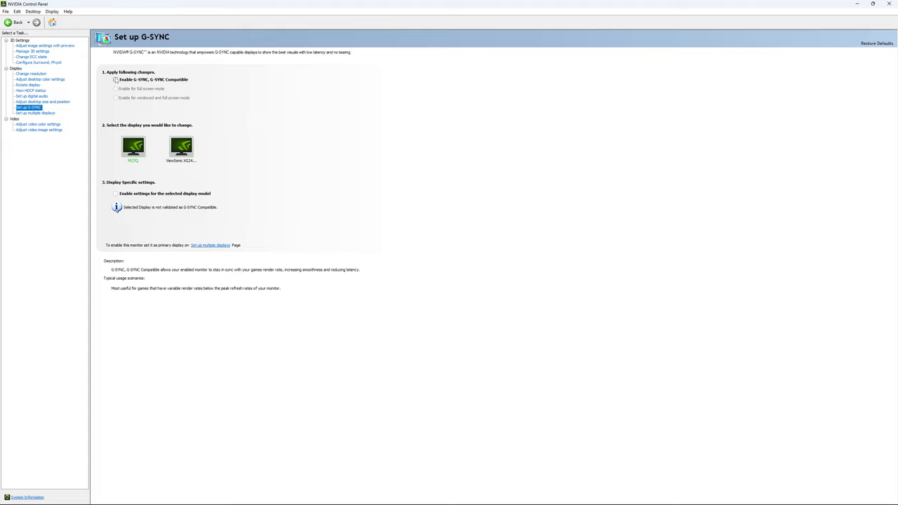
click(100, 89)
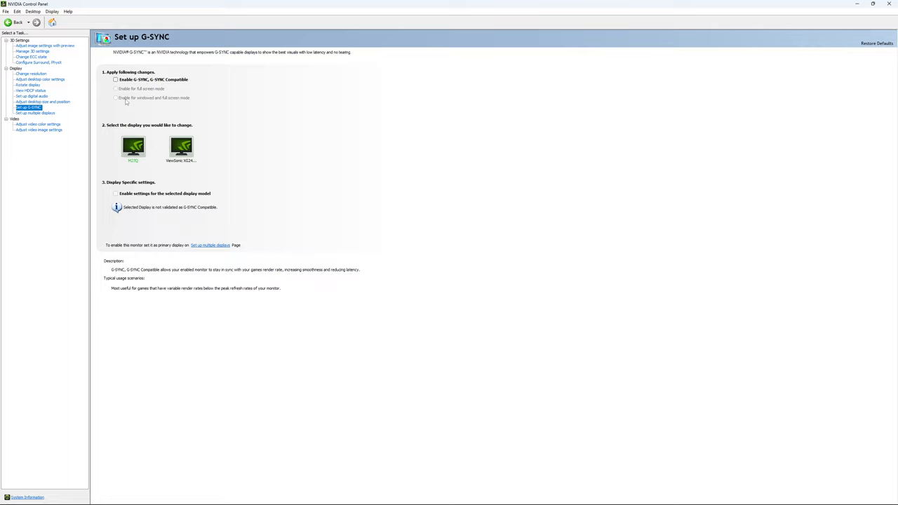
mouse_move(153, 107)
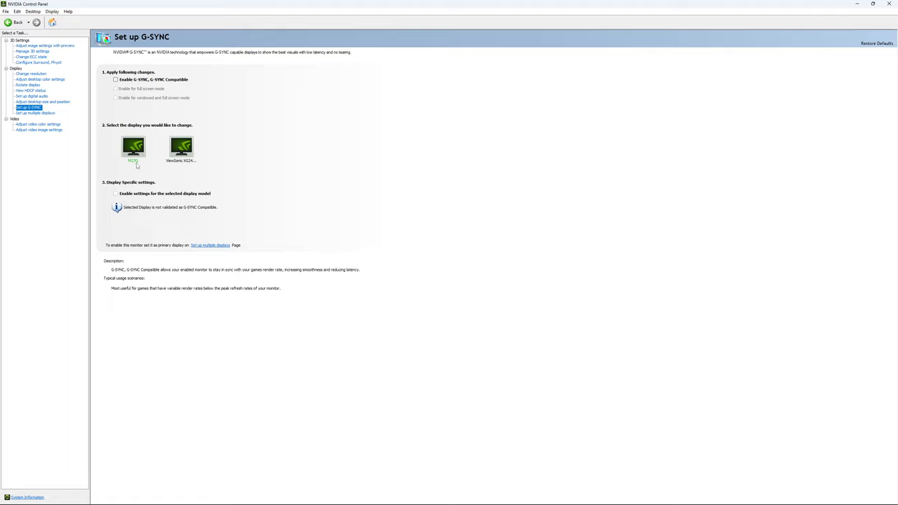
mouse_move(214, 157)
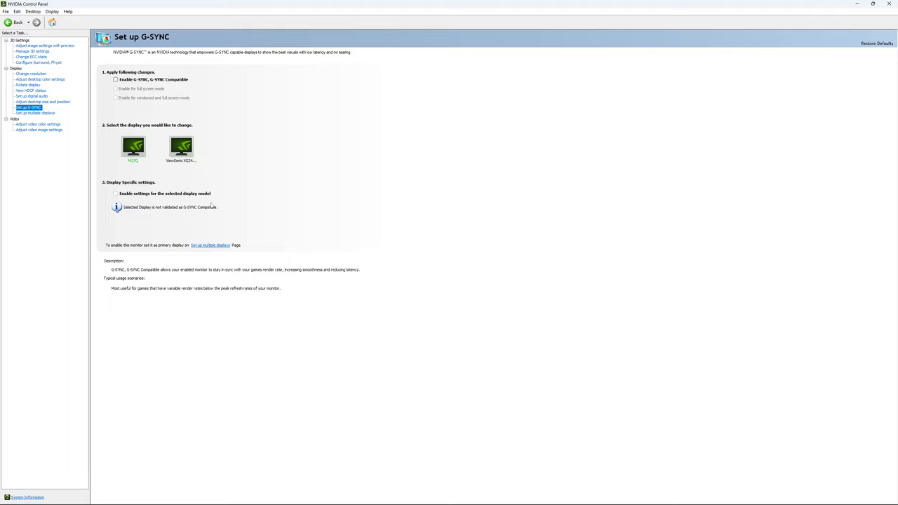
mouse_move(275, 196)
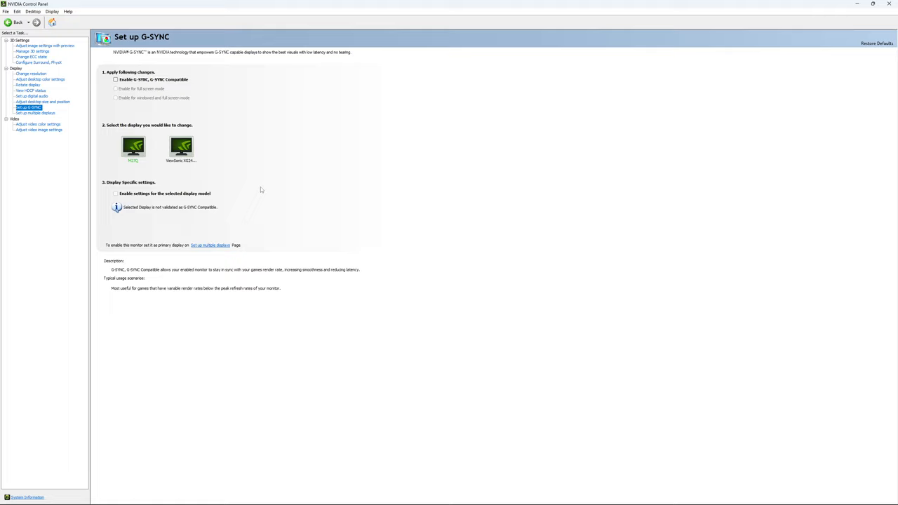
mouse_move(258, 194)
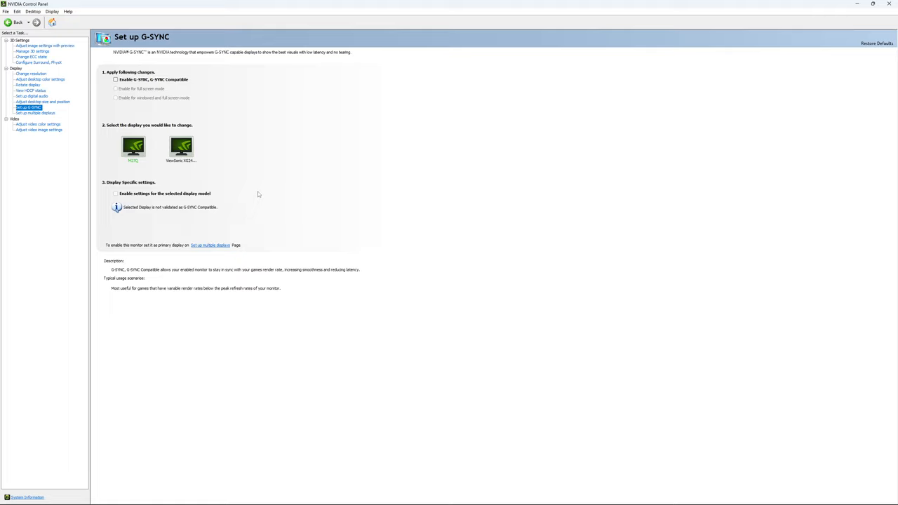
mouse_move(252, 169)
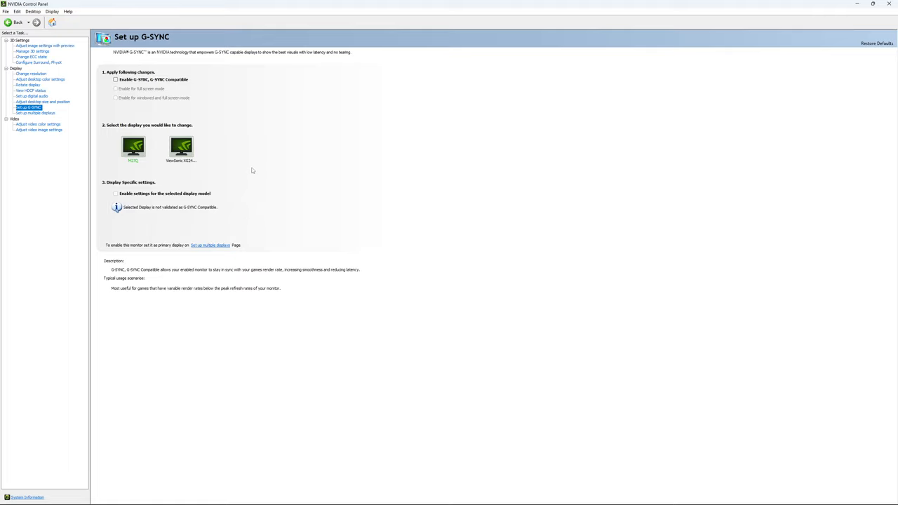
mouse_move(250, 173)
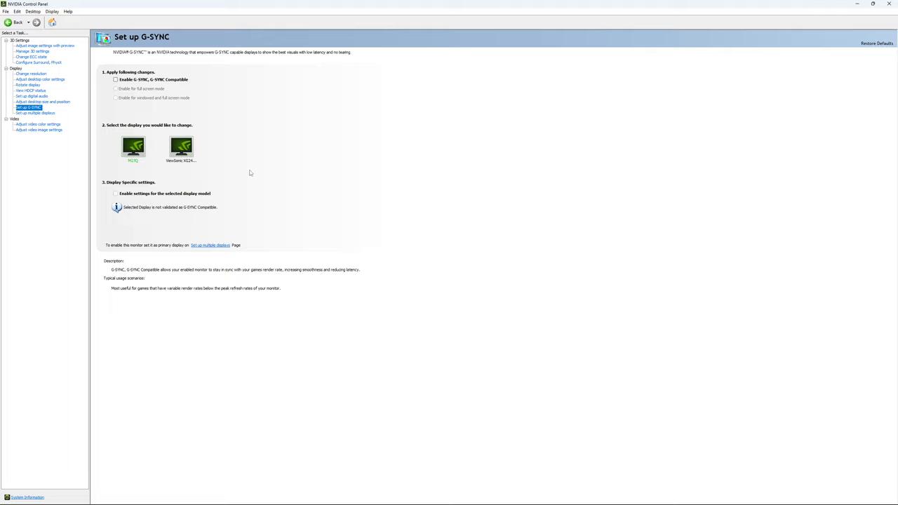
mouse_move(256, 165)
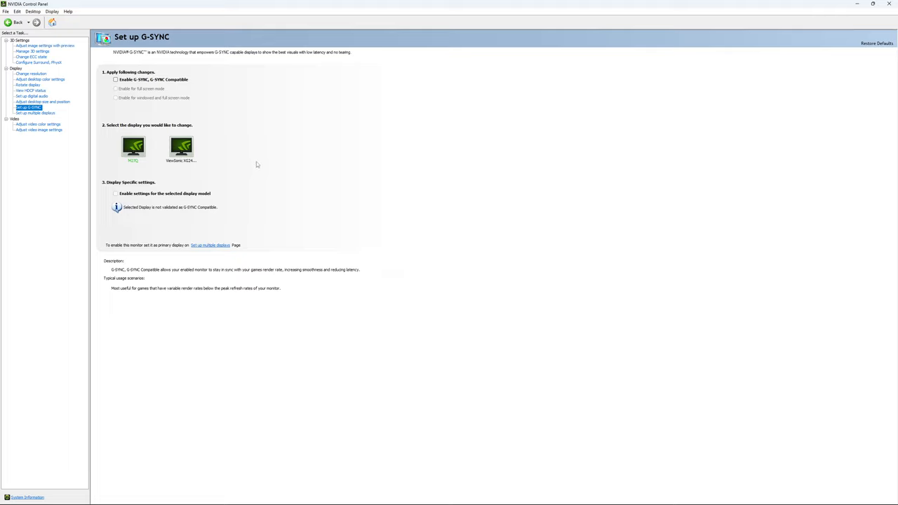
mouse_move(262, 168)
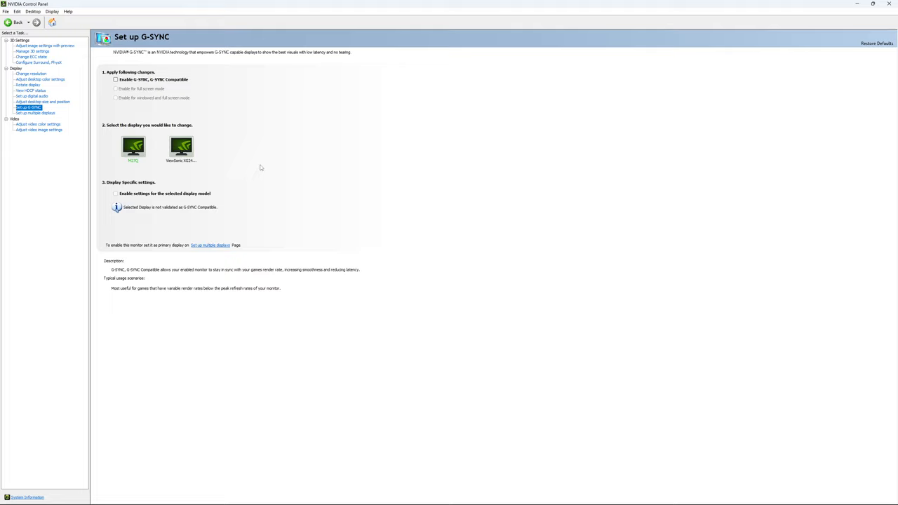
mouse_move(267, 171)
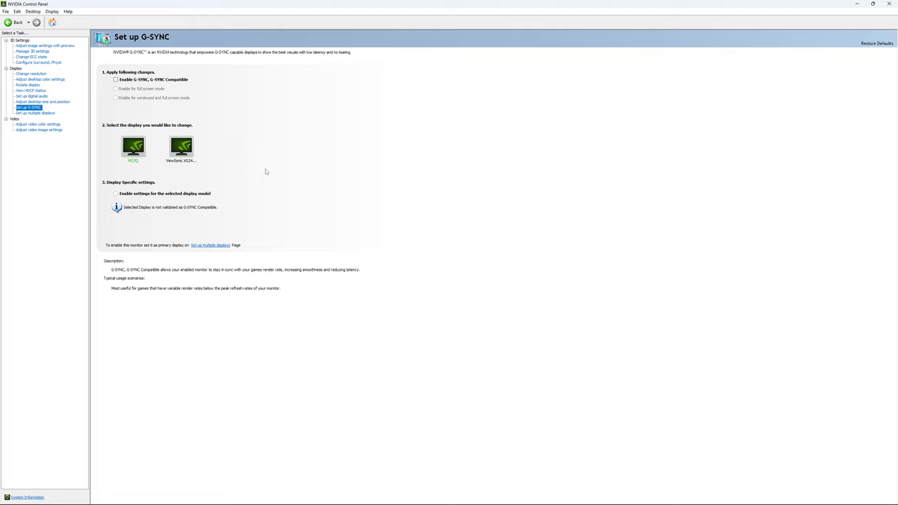
mouse_move(263, 181)
text(e)
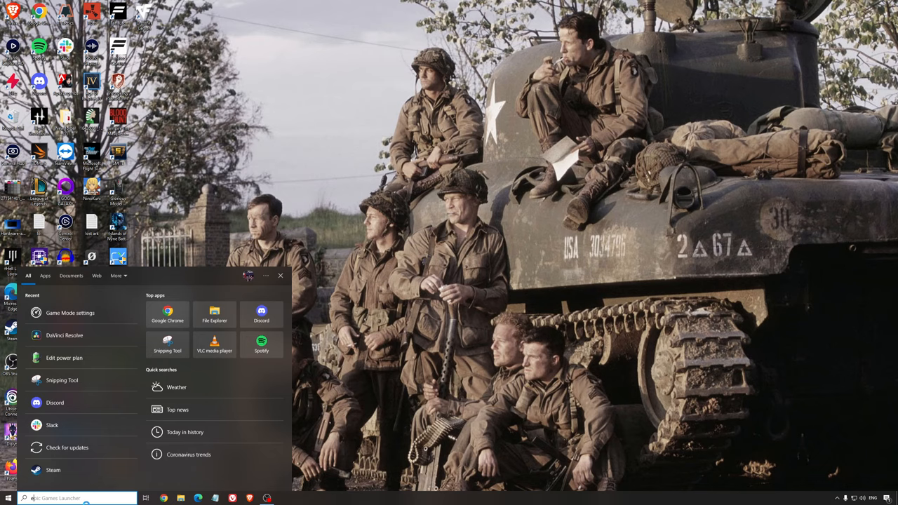
Dismiss Windows Search so only the desktop is showing.
click(64, 358)
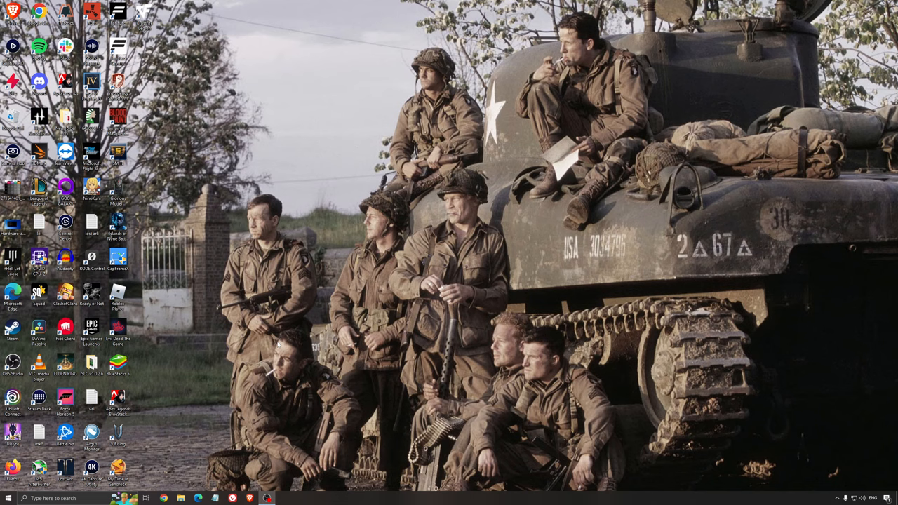
Launch Intelligent standby list cleaner from the ISLC v1.0.2.6 folder.
click(183, 499)
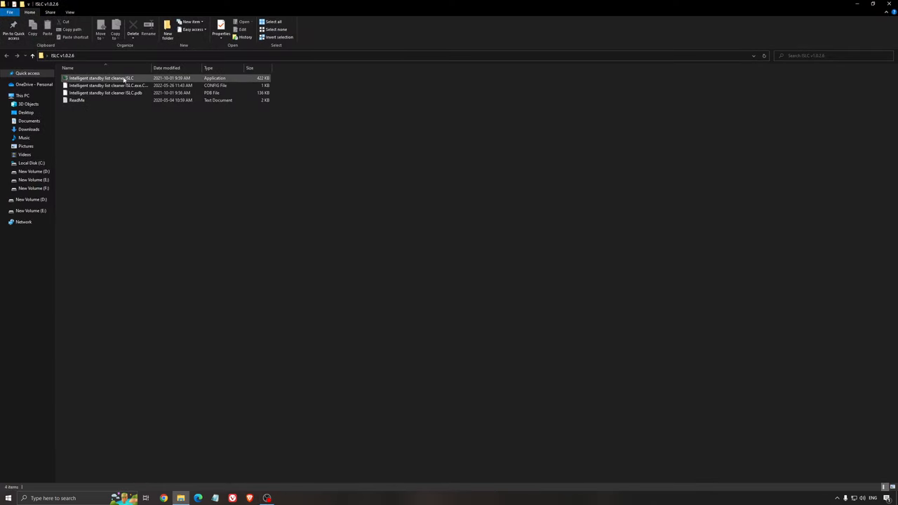
double_click(105, 77)
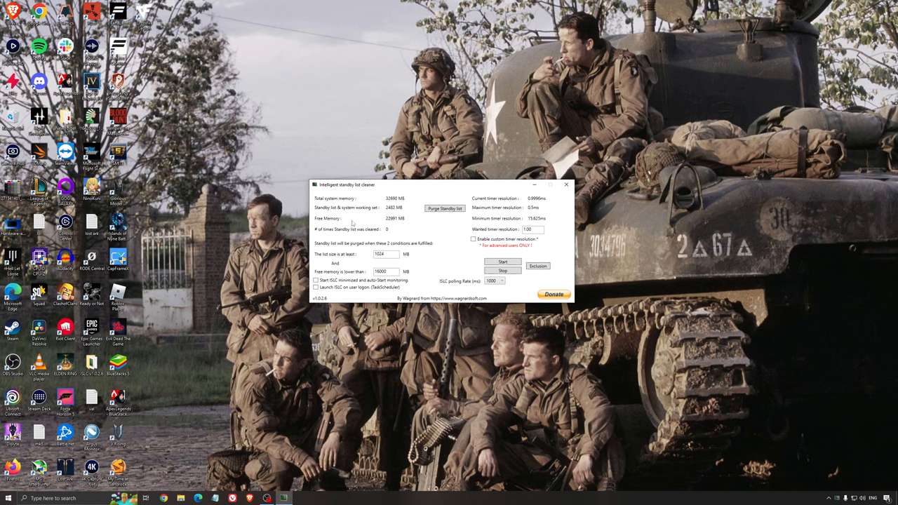
mouse_move(379, 190)
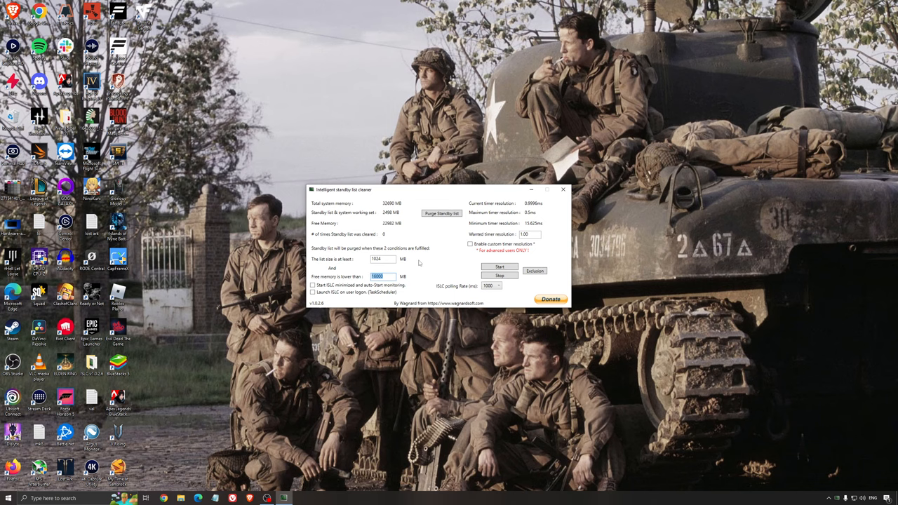
Start purging at 1024 MB list size and 16000 MB free memory, then minimize the cleaner.
click(500, 266)
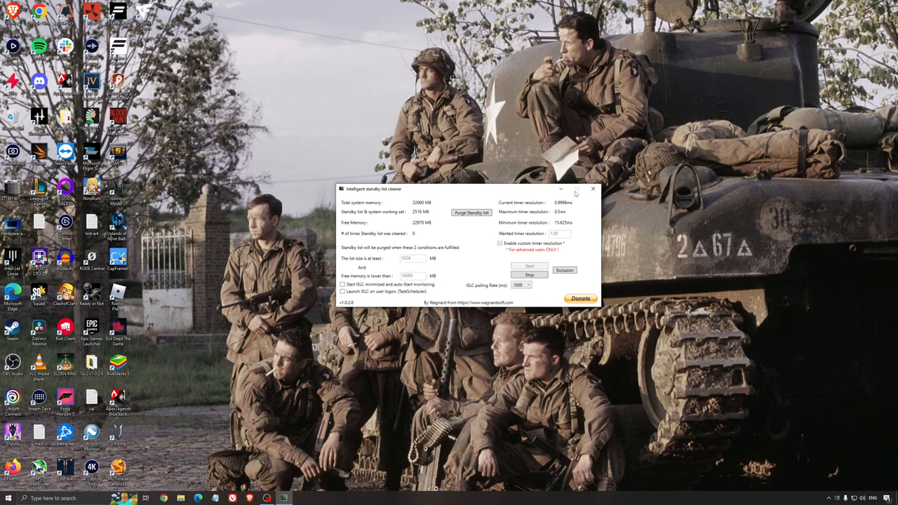
click(593, 190)
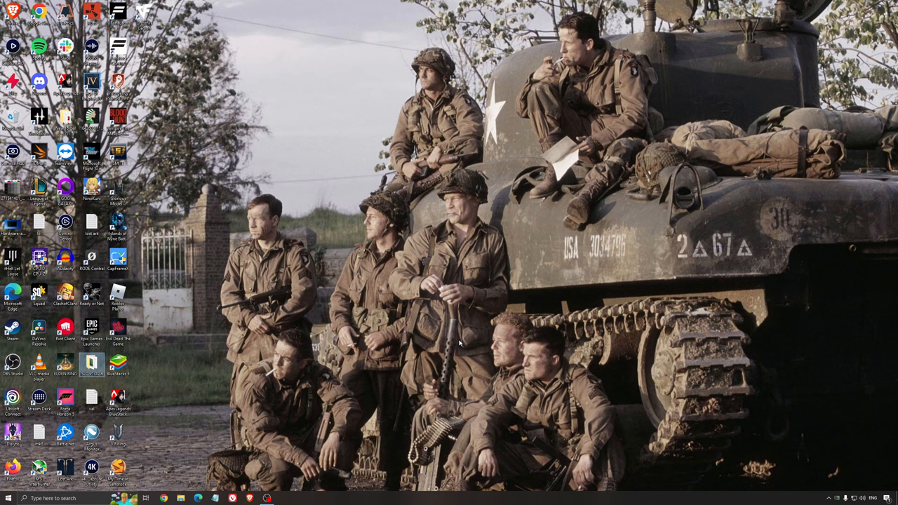
mouse_move(453, 285)
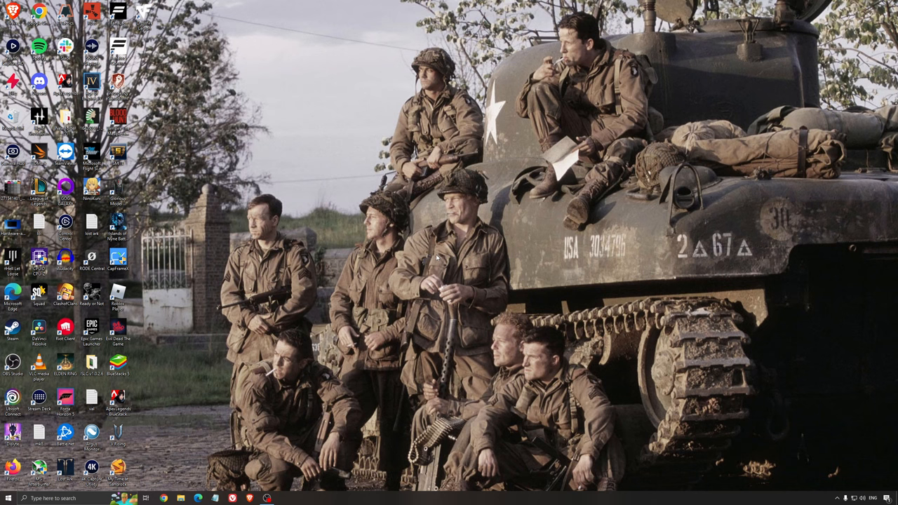
mouse_move(448, 259)
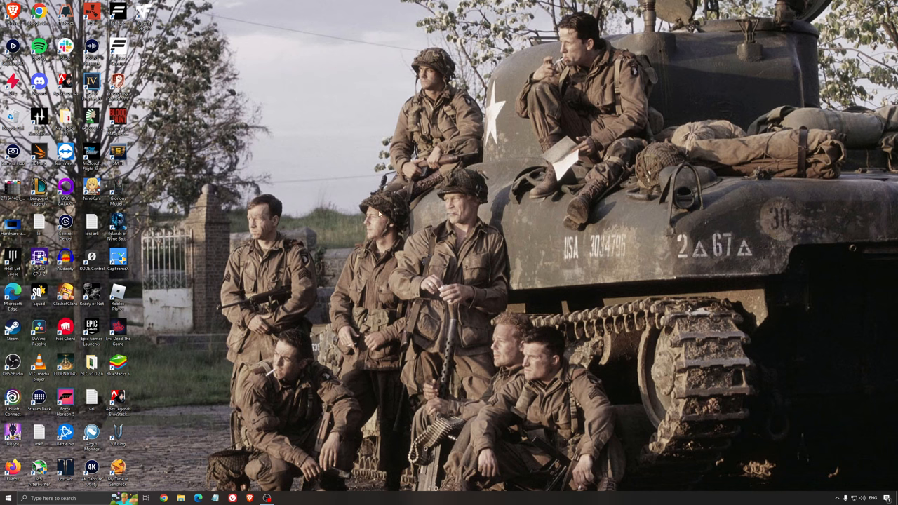
mouse_move(412, 223)
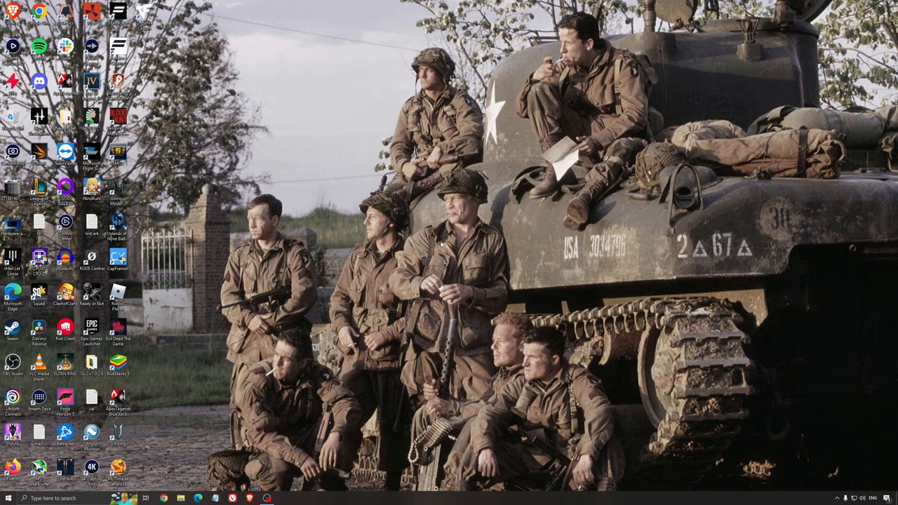
mouse_move(469, 251)
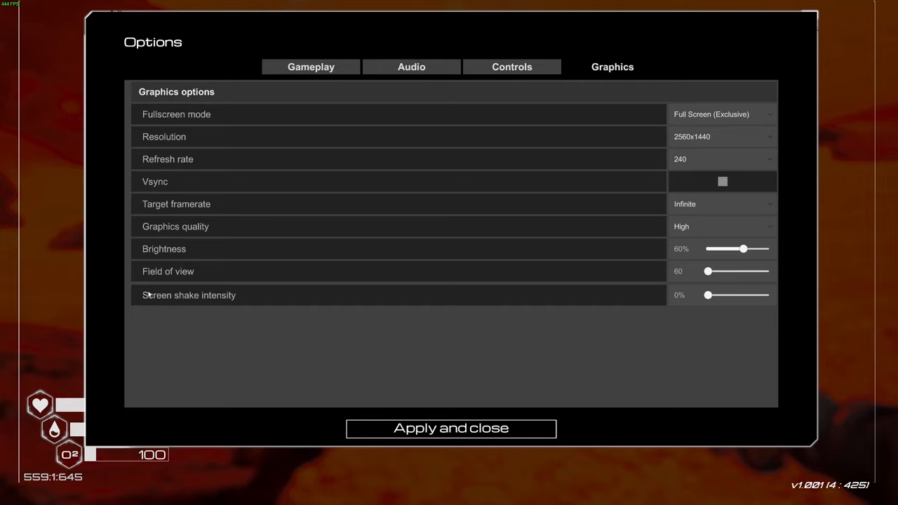
mouse_move(191, 129)
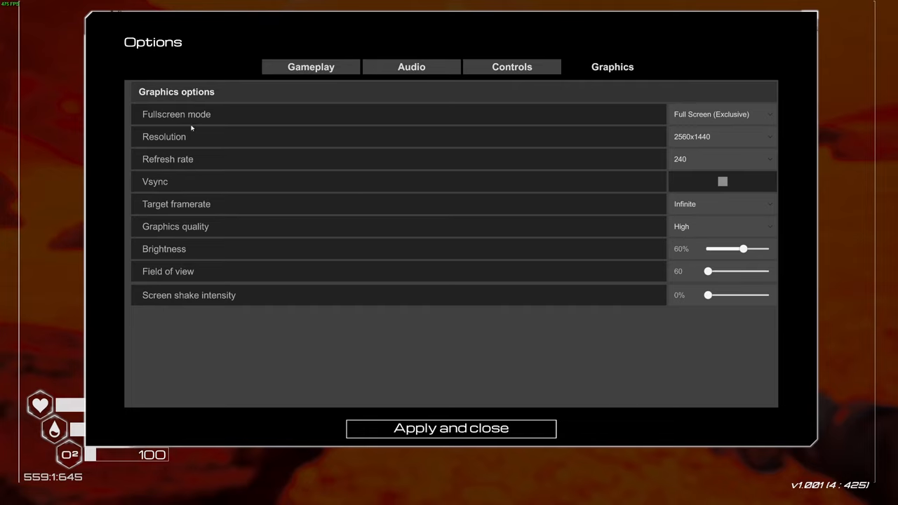
Keep Full Screen (Exclusive) as the display mode after reviewing the fullscreen choices.
click(721, 114)
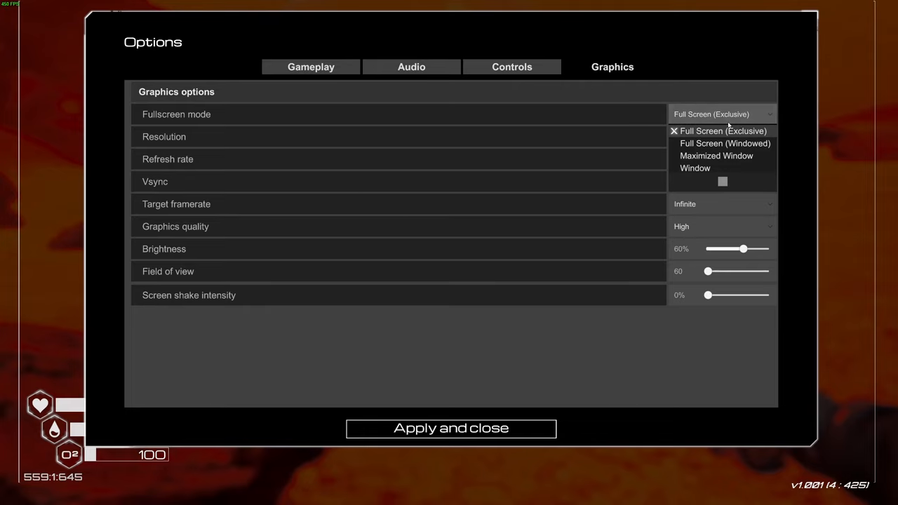
mouse_move(702, 143)
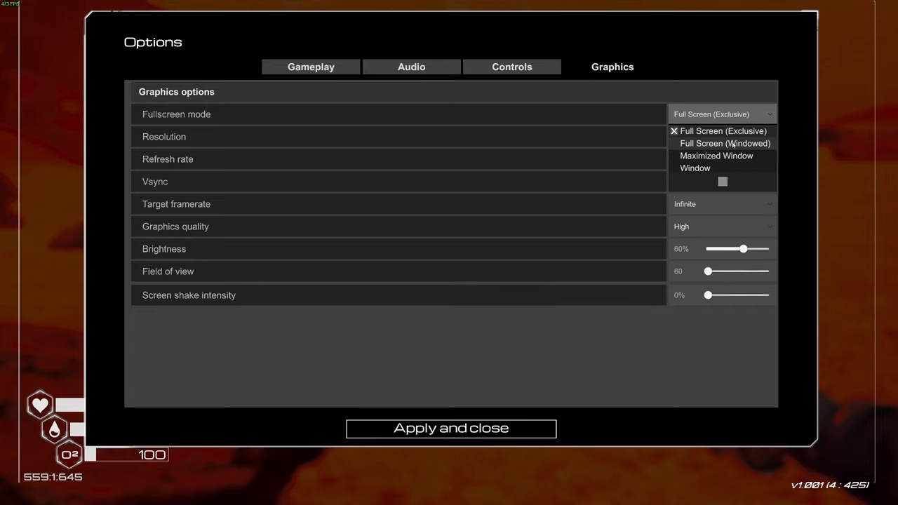
mouse_move(750, 143)
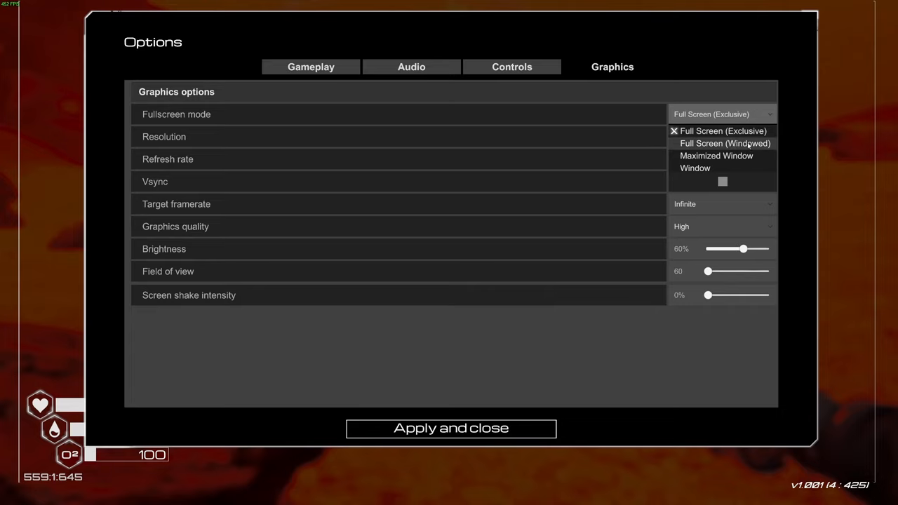
mouse_move(732, 131)
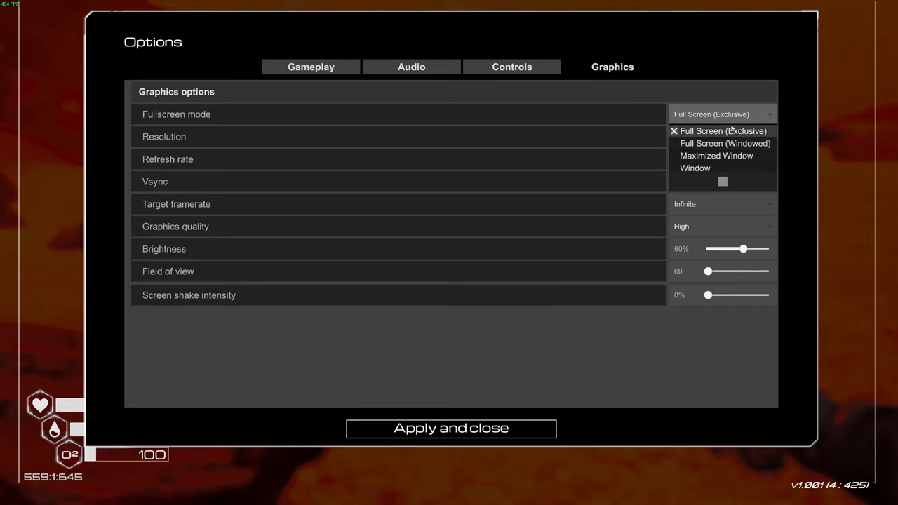
click(723, 130)
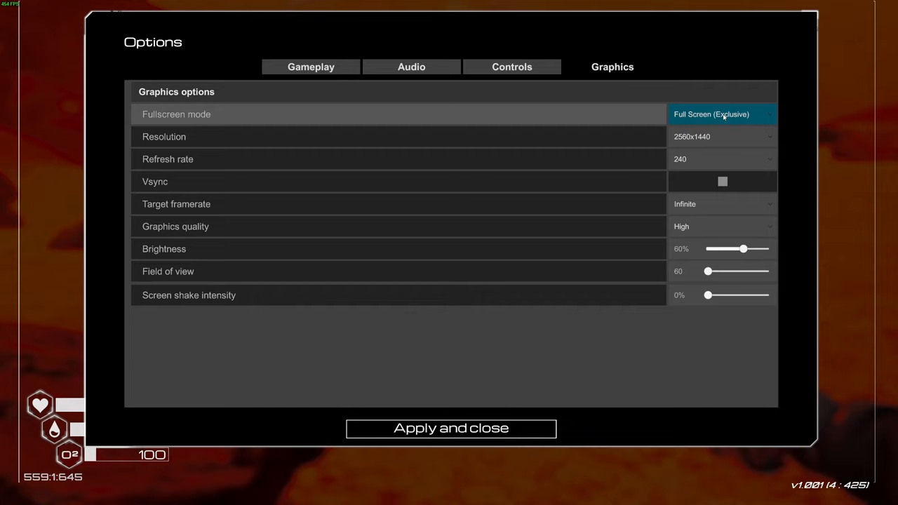
mouse_move(163, 143)
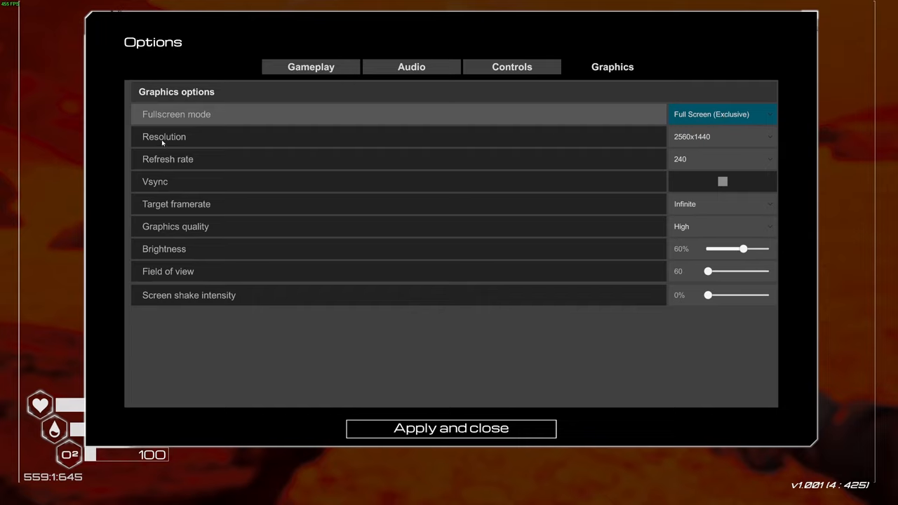
click(721, 137)
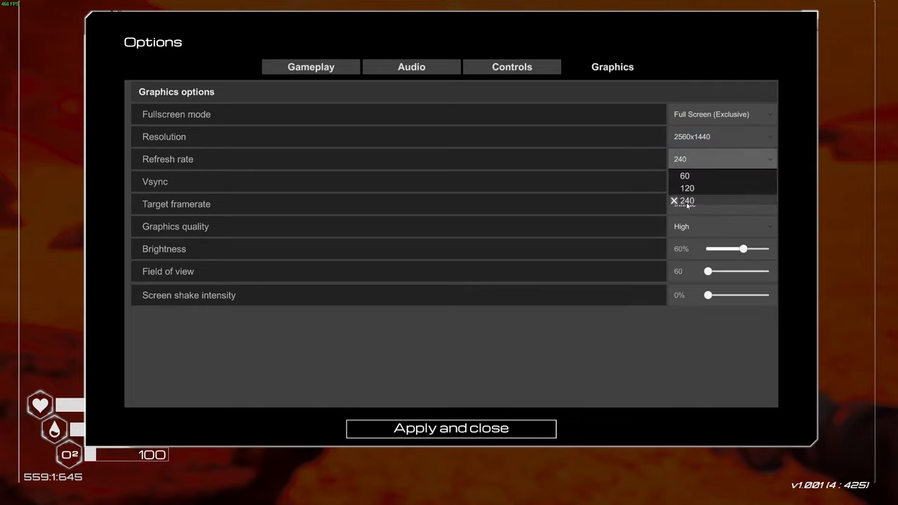
click(688, 202)
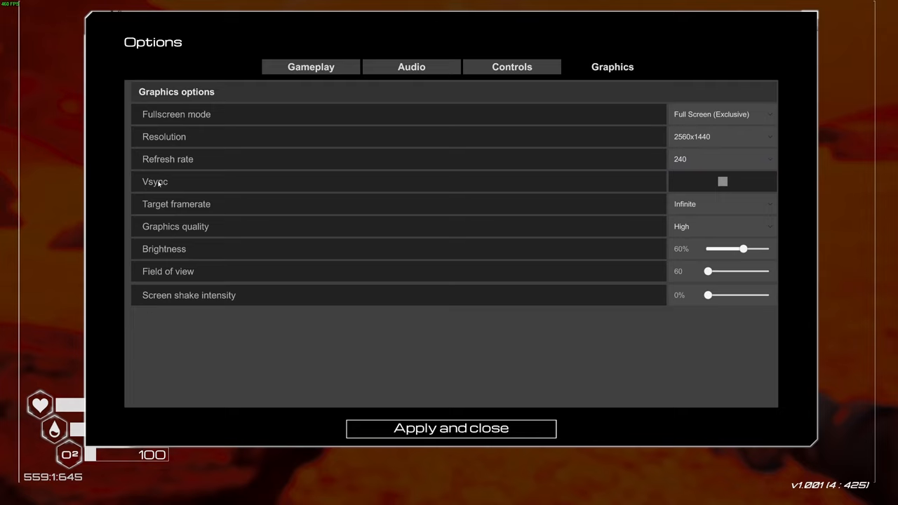
mouse_move(715, 185)
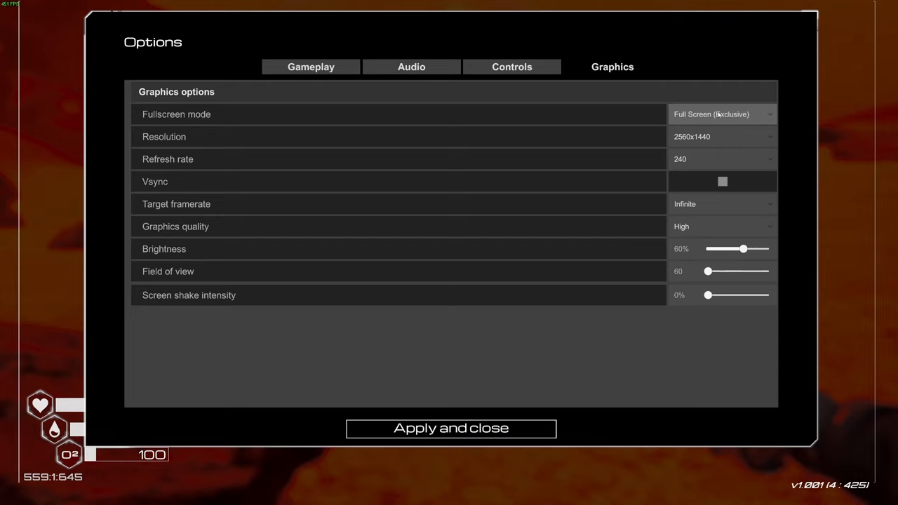
mouse_move(701, 181)
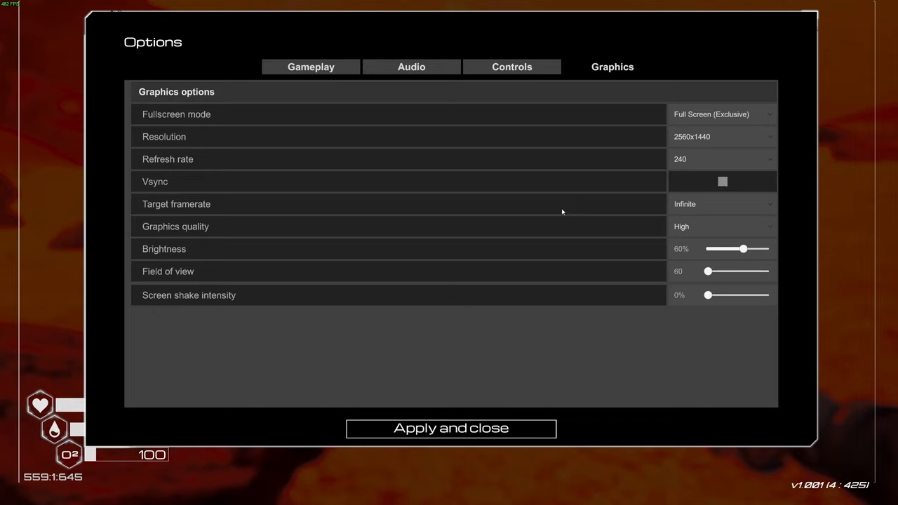
mouse_move(610, 223)
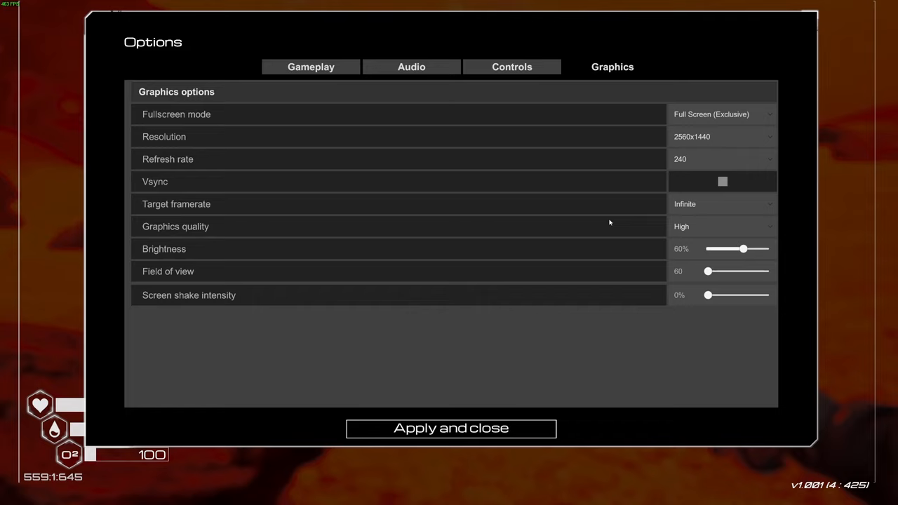
click(721, 204)
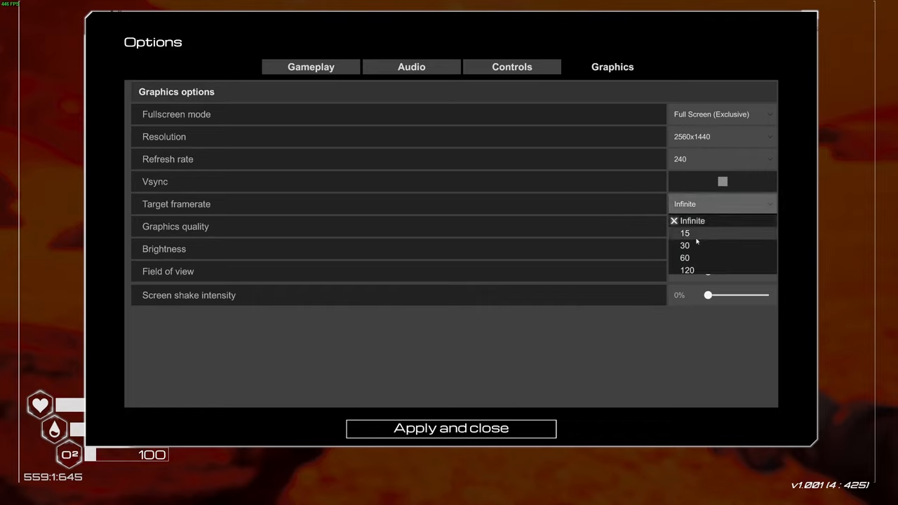
mouse_move(719, 247)
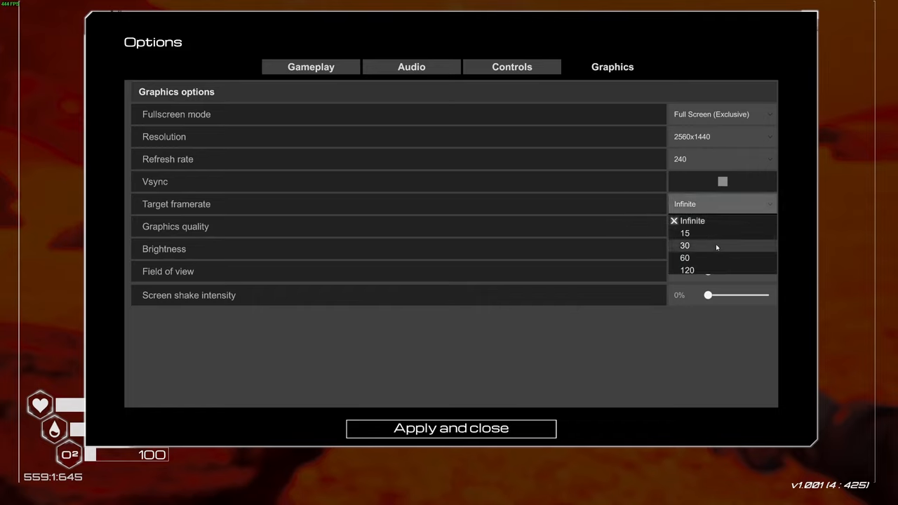
mouse_move(702, 221)
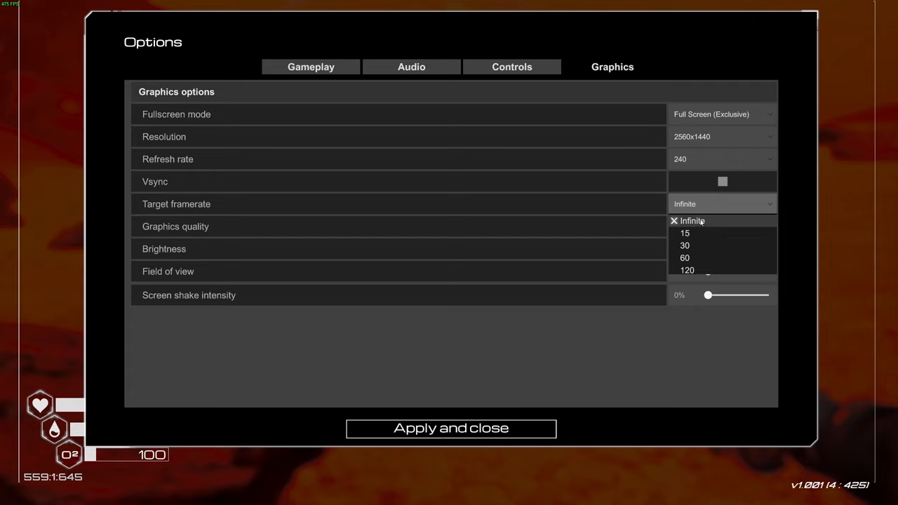
mouse_move(696, 251)
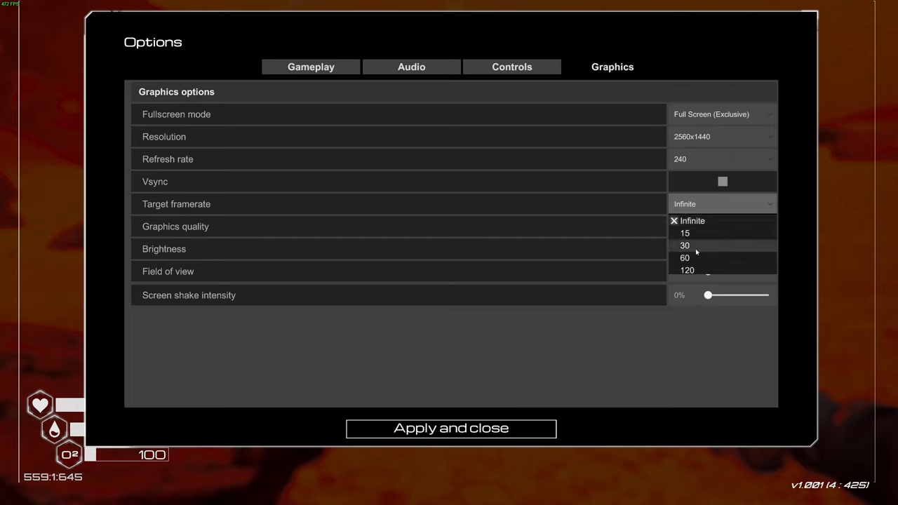
mouse_move(709, 262)
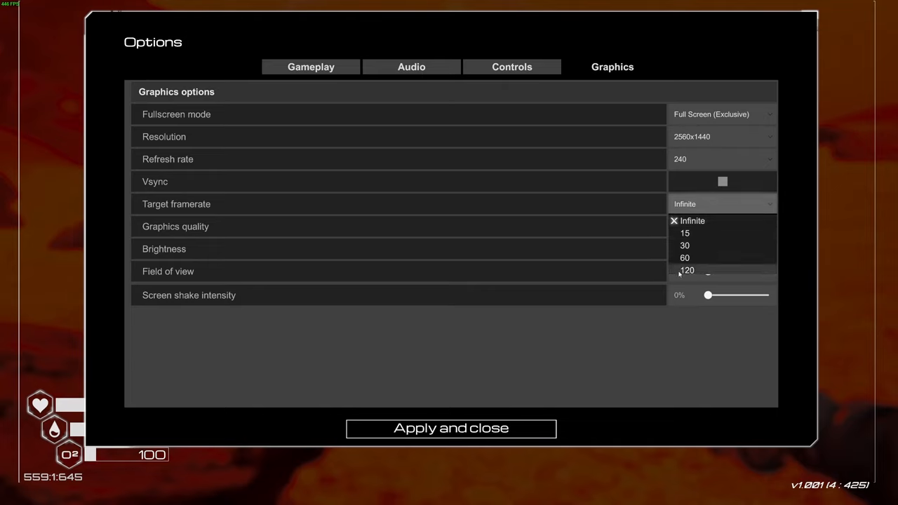
click(691, 220)
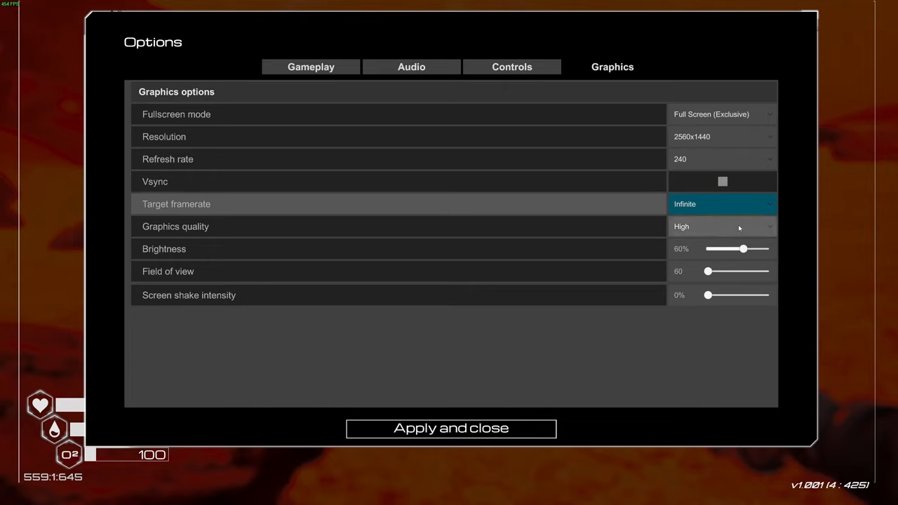
mouse_move(232, 227)
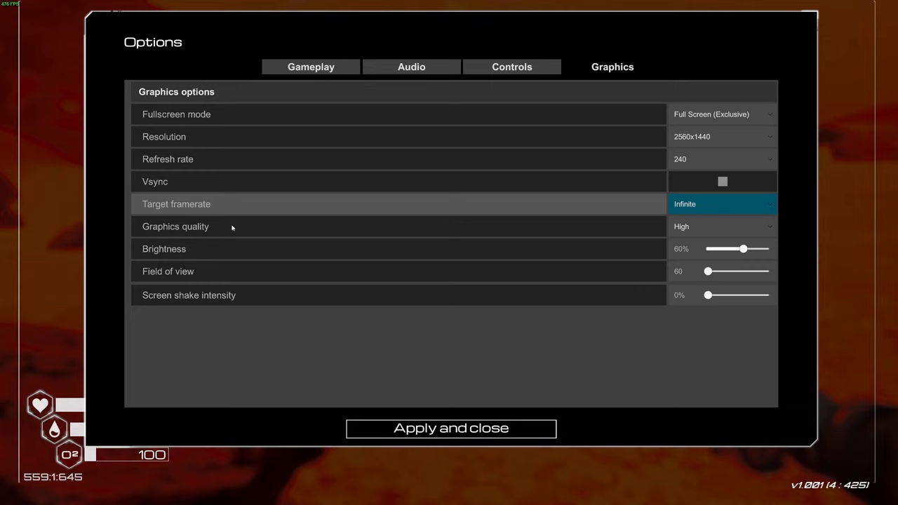
click(721, 226)
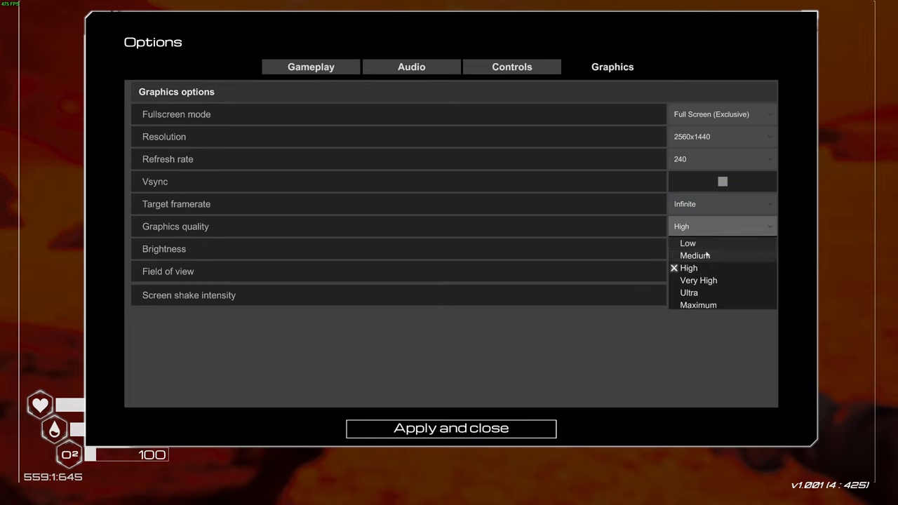
mouse_move(720, 315)
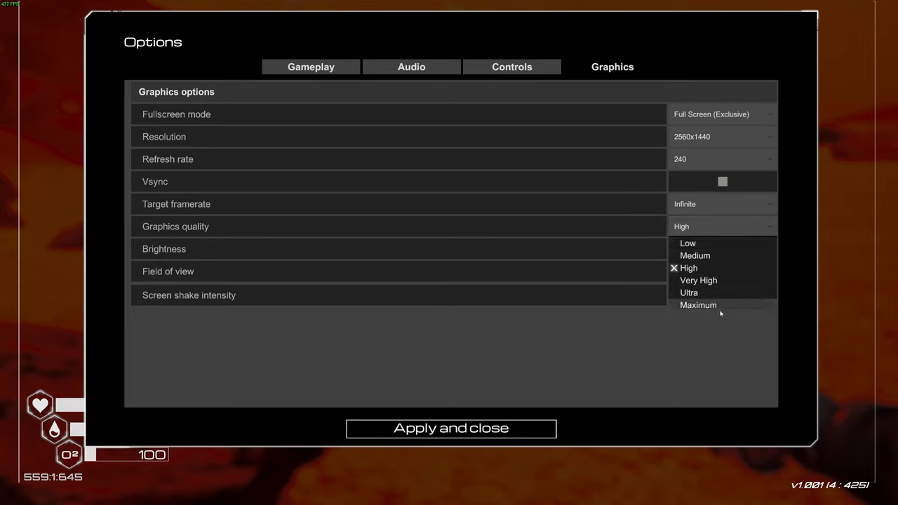
mouse_move(700, 270)
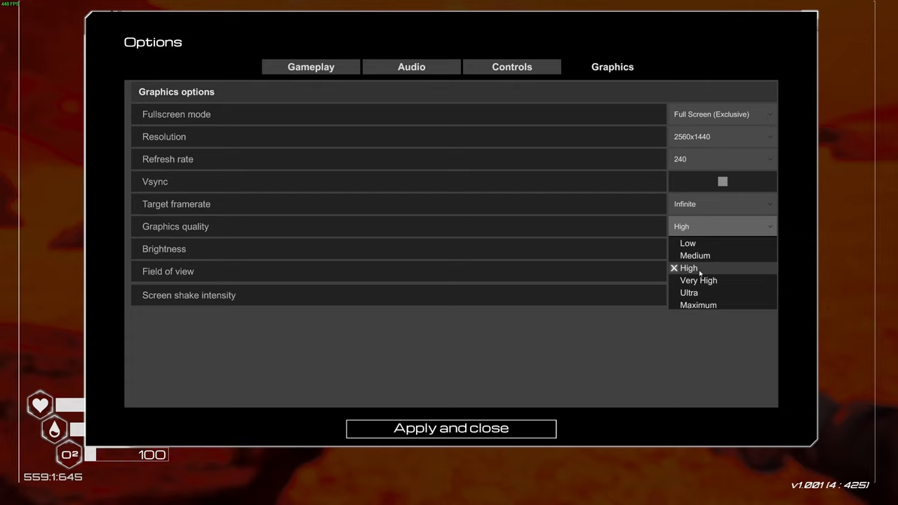
mouse_move(690, 273)
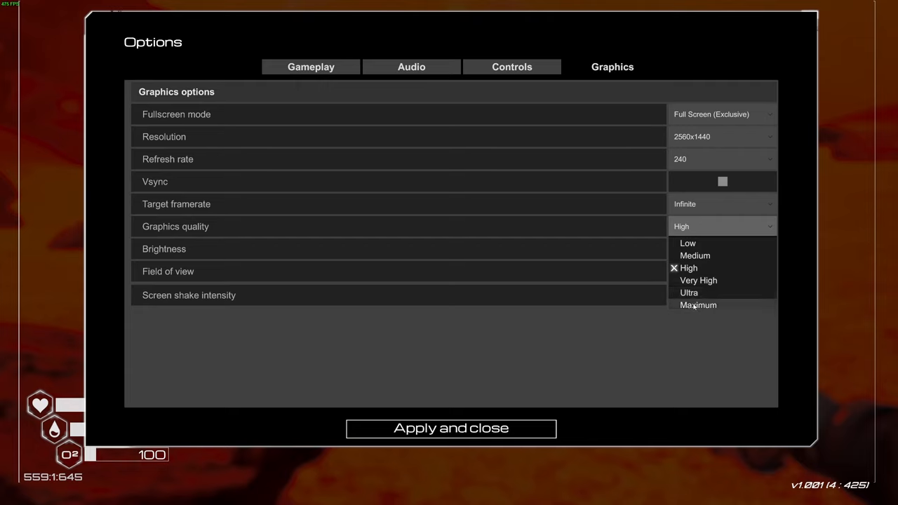
mouse_move(706, 296)
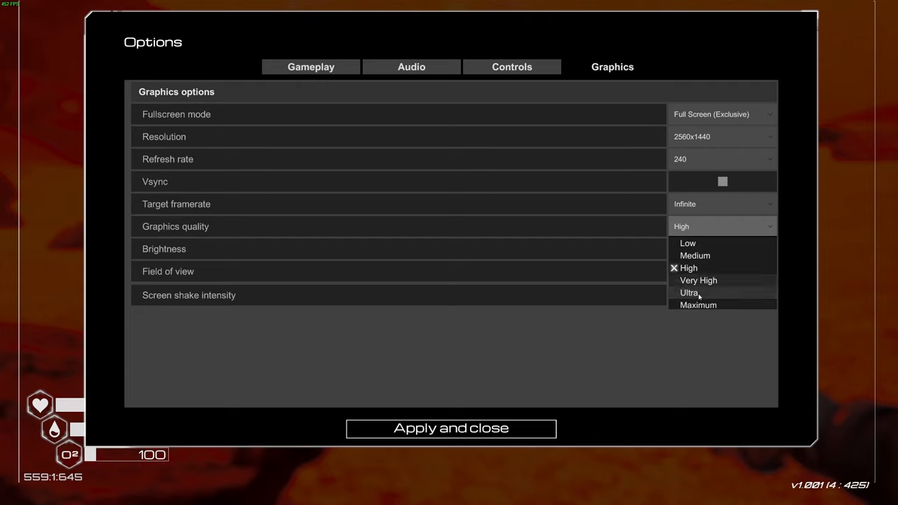
mouse_move(694, 269)
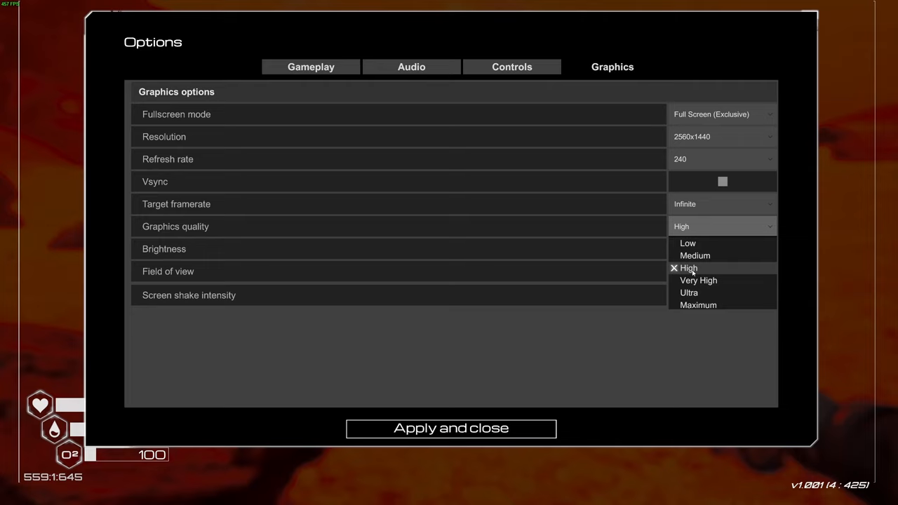
mouse_move(695, 256)
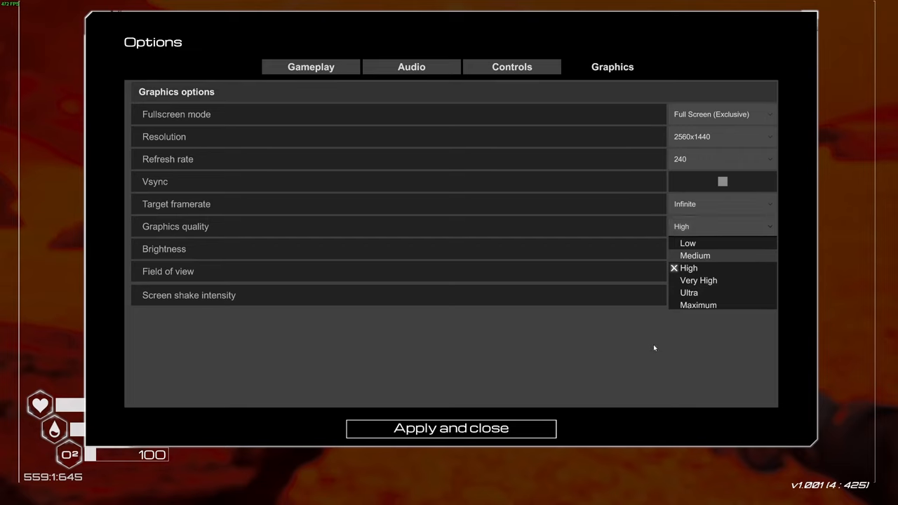
mouse_move(719, 250)
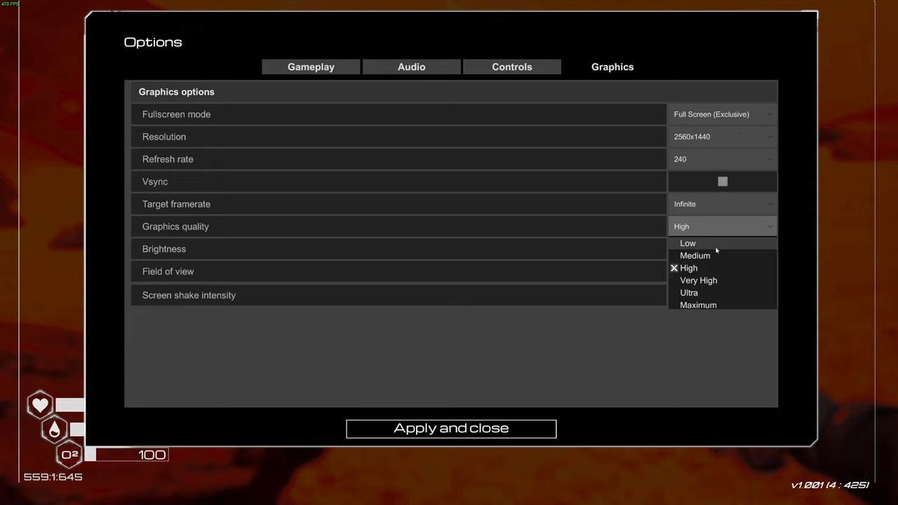
mouse_move(716, 268)
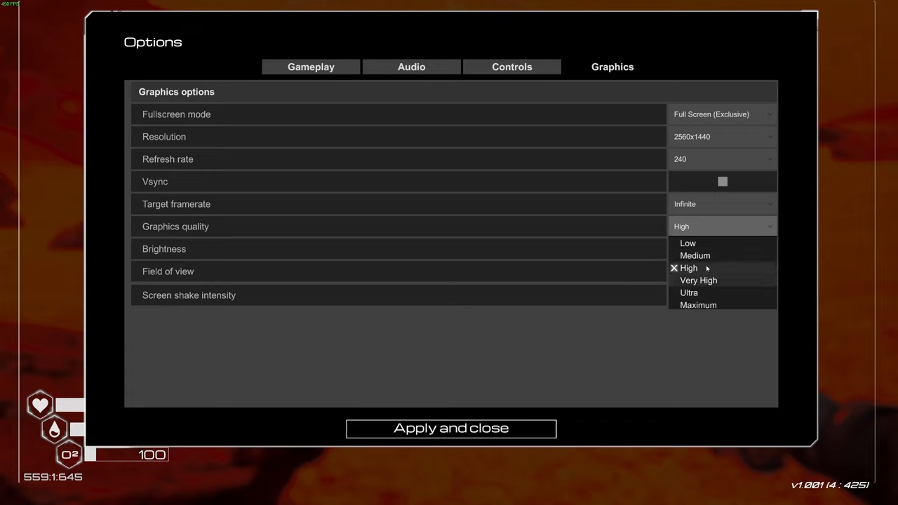
click(687, 268)
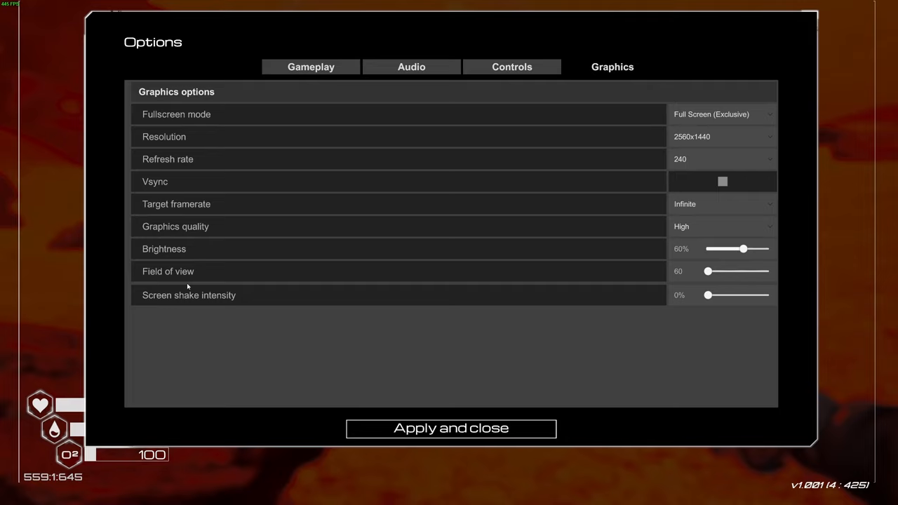
Widen the Field of view slider from about 63 up to 83.
drag(708, 272, 713, 272)
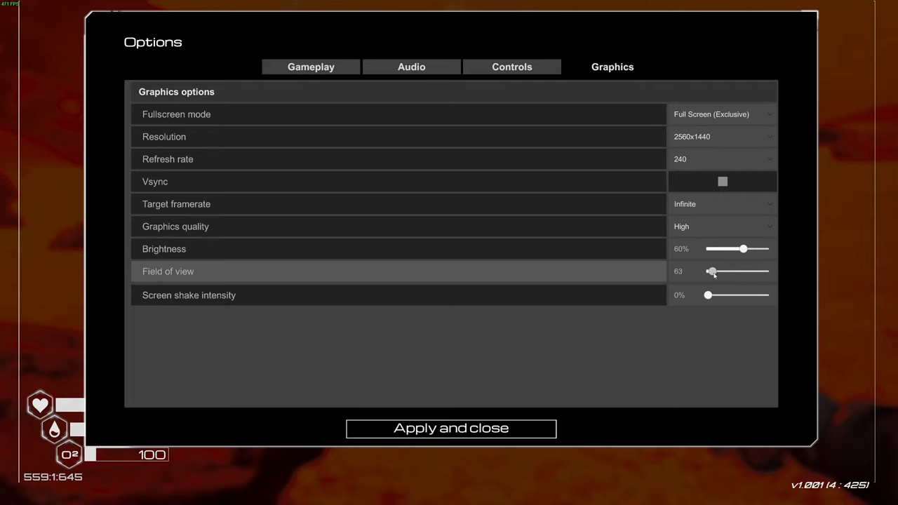
drag(713, 271, 740, 272)
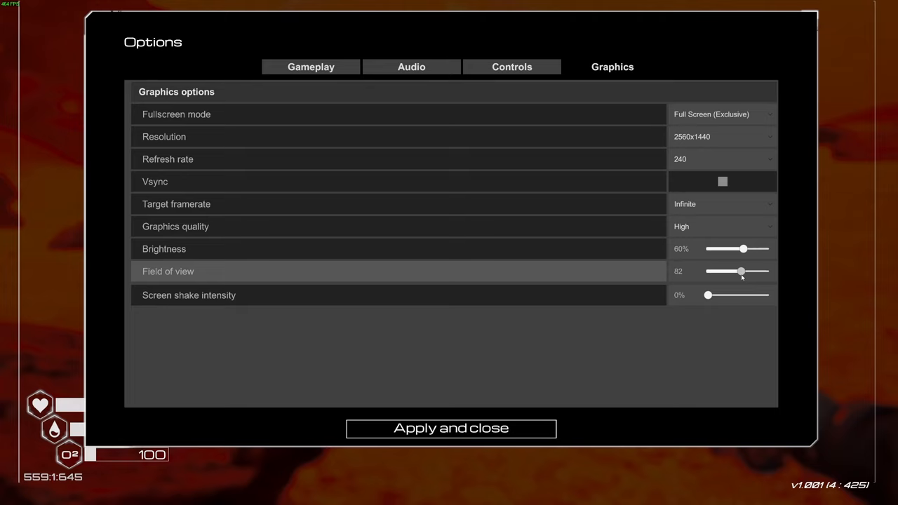
drag(742, 272, 744, 271)
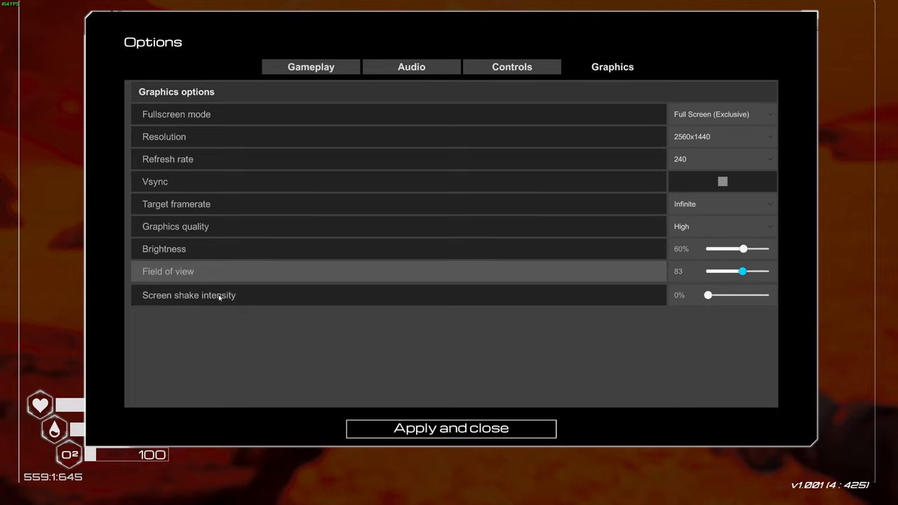
mouse_move(655, 318)
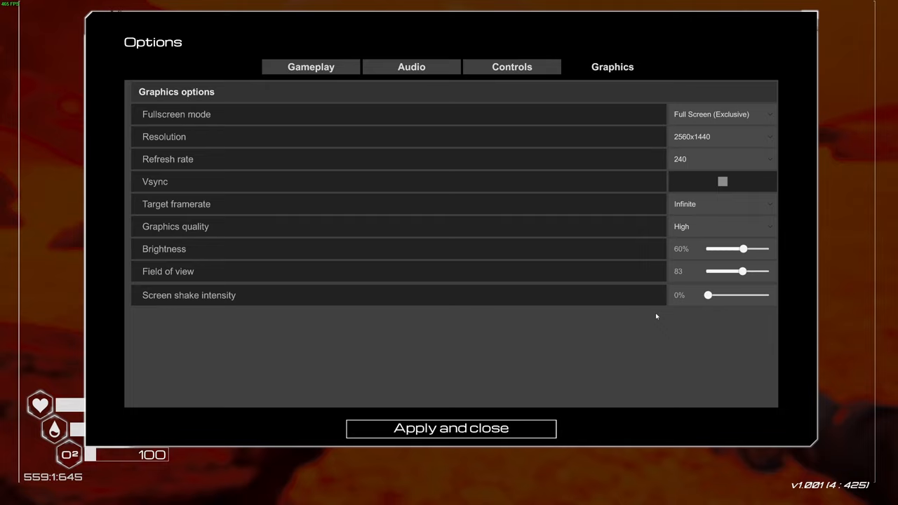
Try screen shake intensity at 12% and 100%, then return it to 0%.
drag(708, 295, 716, 295)
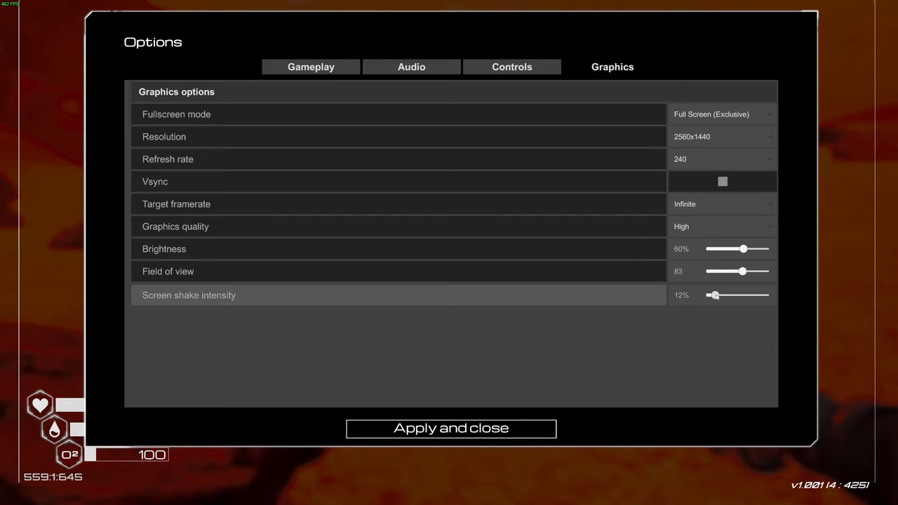
drag(715, 295, 708, 295)
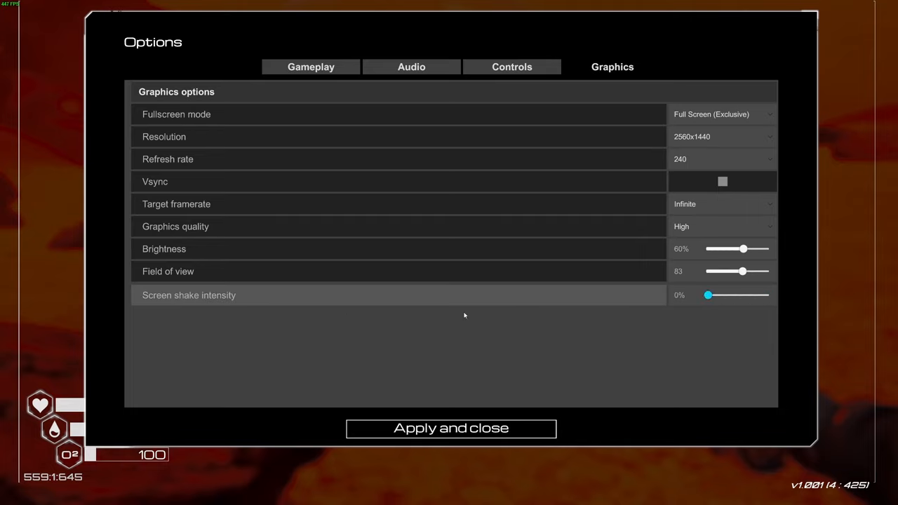
mouse_move(411, 313)
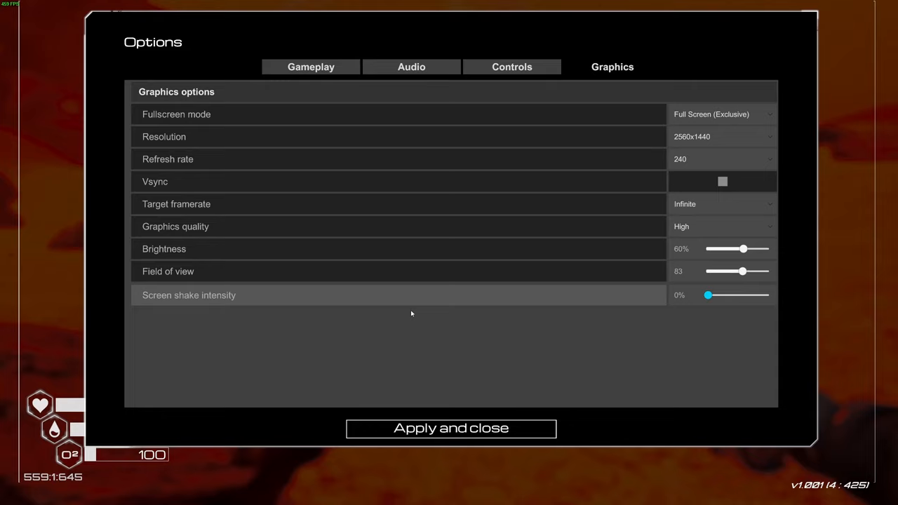
drag(708, 295, 767, 295)
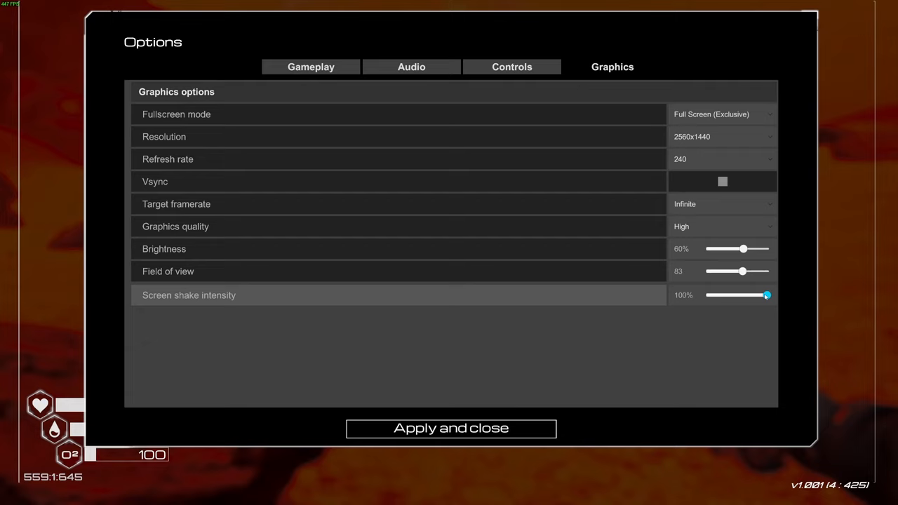
drag(768, 295, 707, 294)
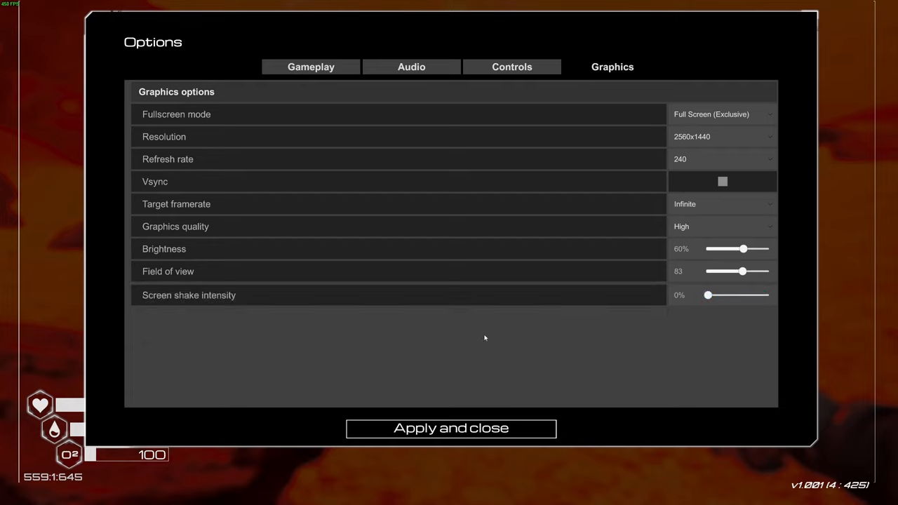